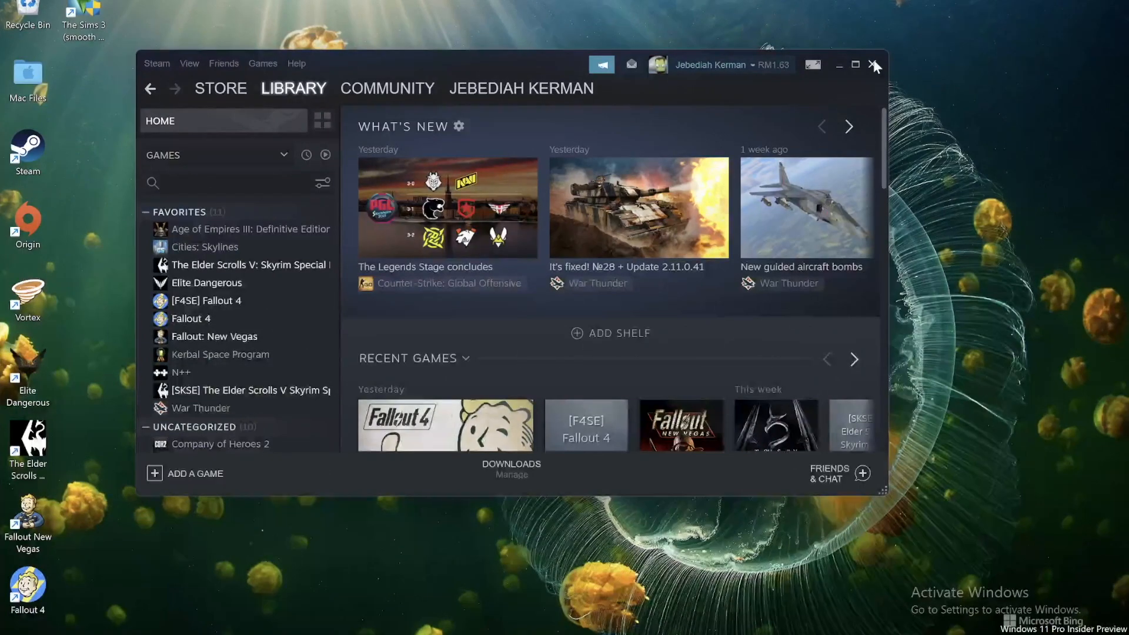
# Close Steam and show the Bluetooth & devices page from the Start search for 'bluetooth'.
pyautogui.click(872, 66)
pyautogui.write('bluetooth')
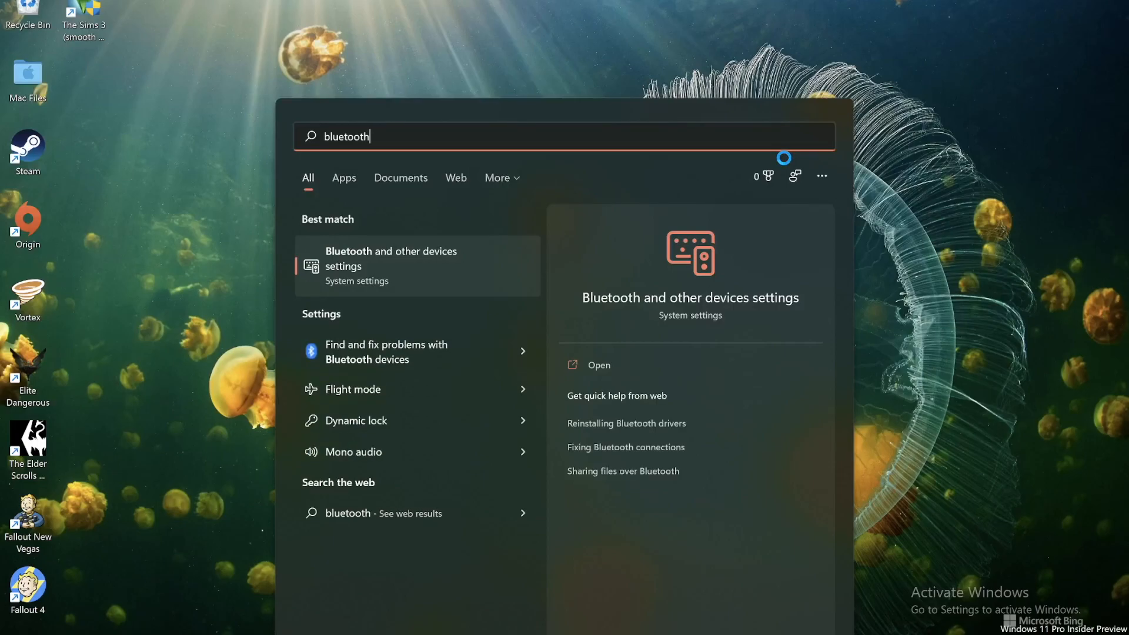
pyautogui.click(392, 266)
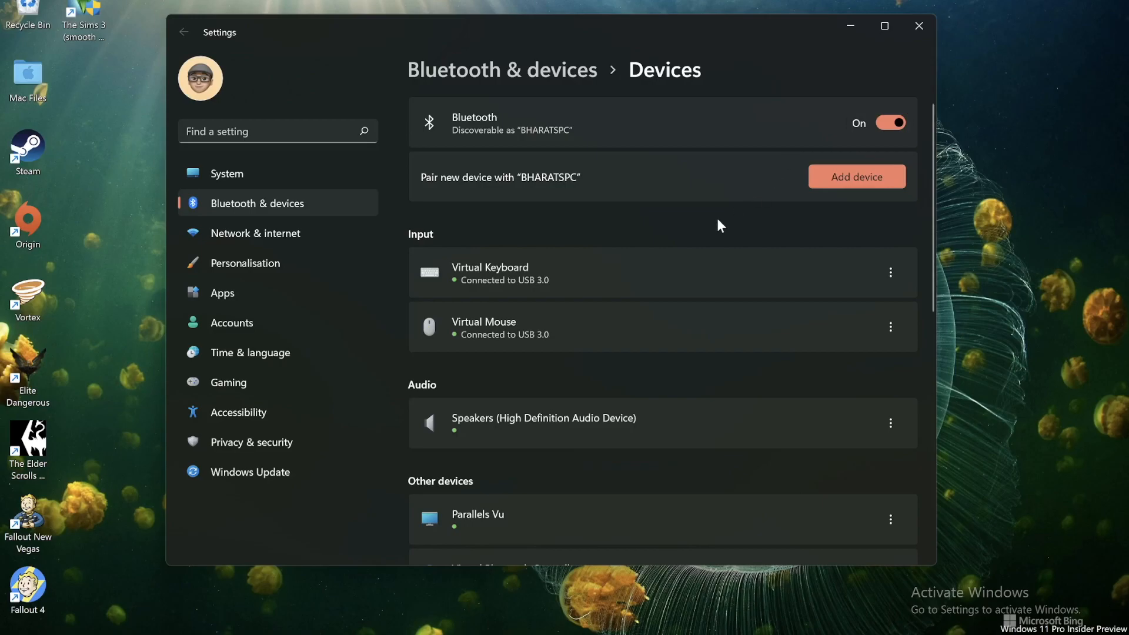
pyautogui.moveTo(705, 235)
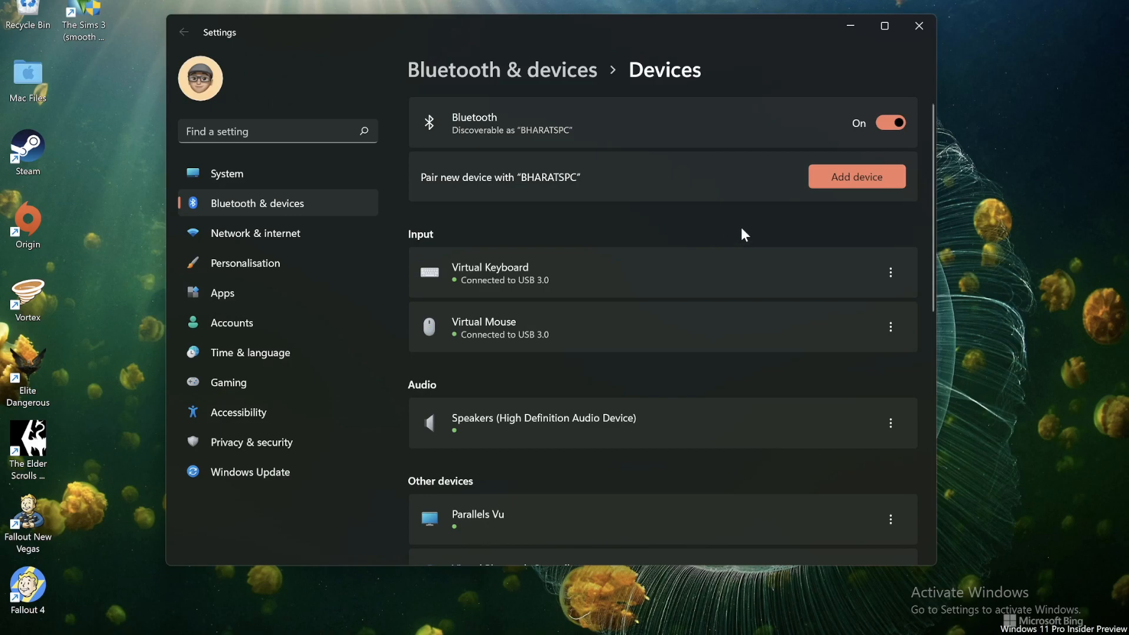
pyautogui.click(856, 176)
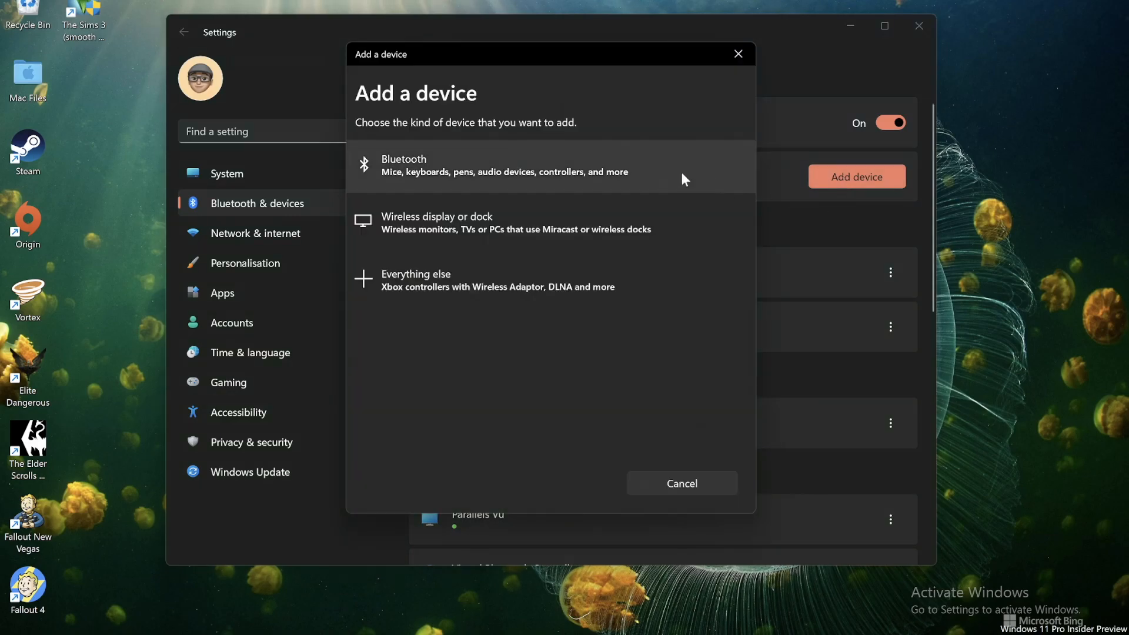
pyautogui.click(490, 167)
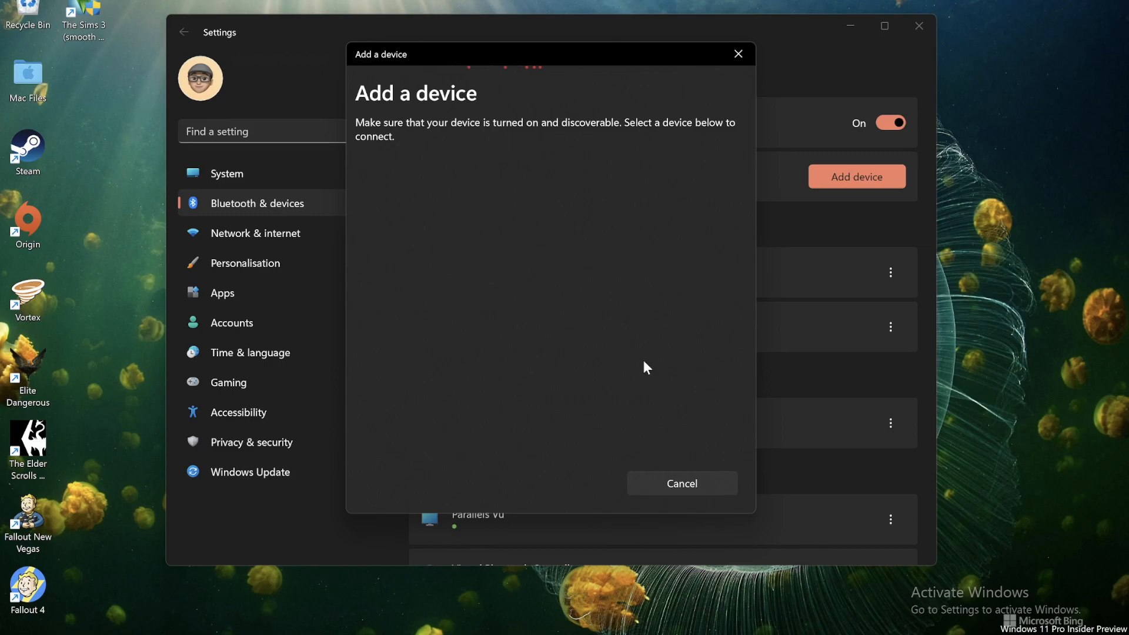
pyautogui.moveTo(739, 129)
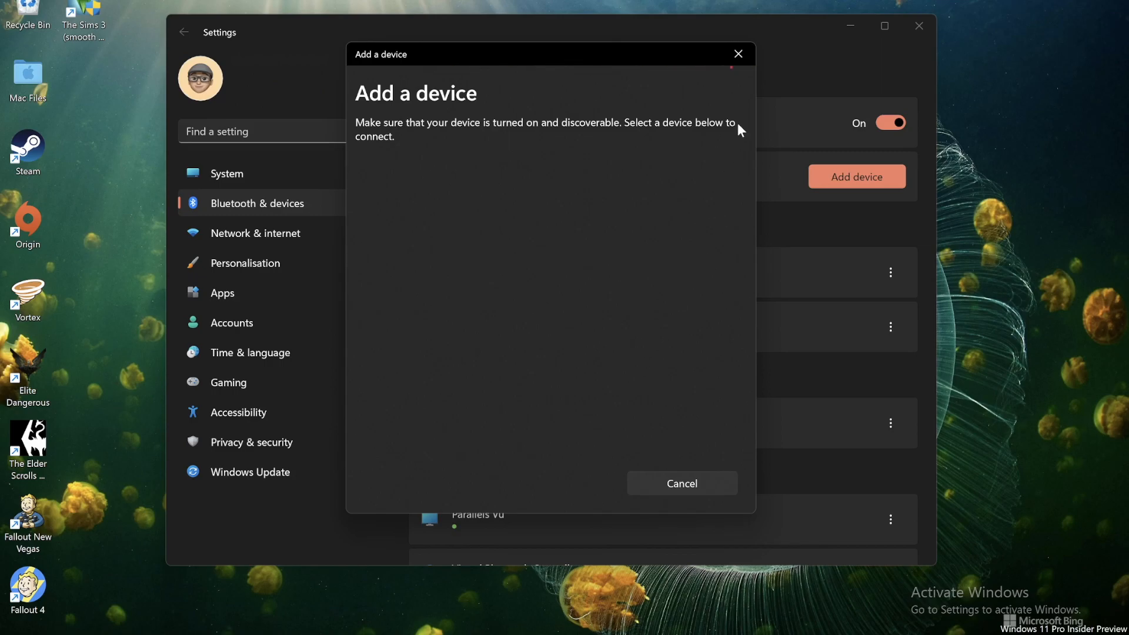
pyautogui.click(681, 482)
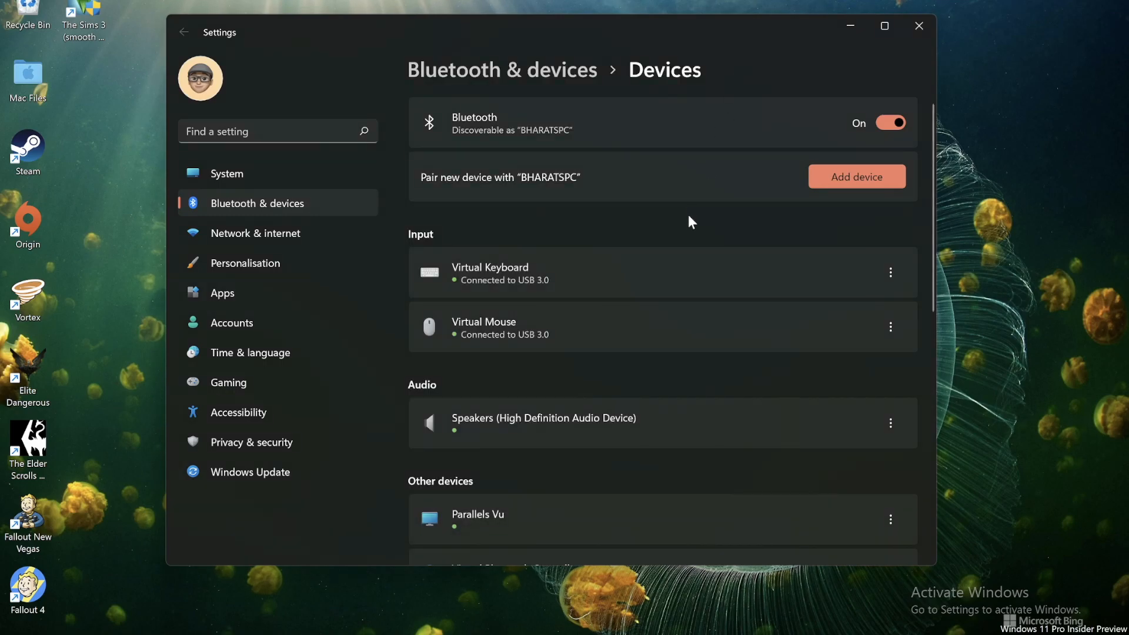
pyautogui.scroll(-3)
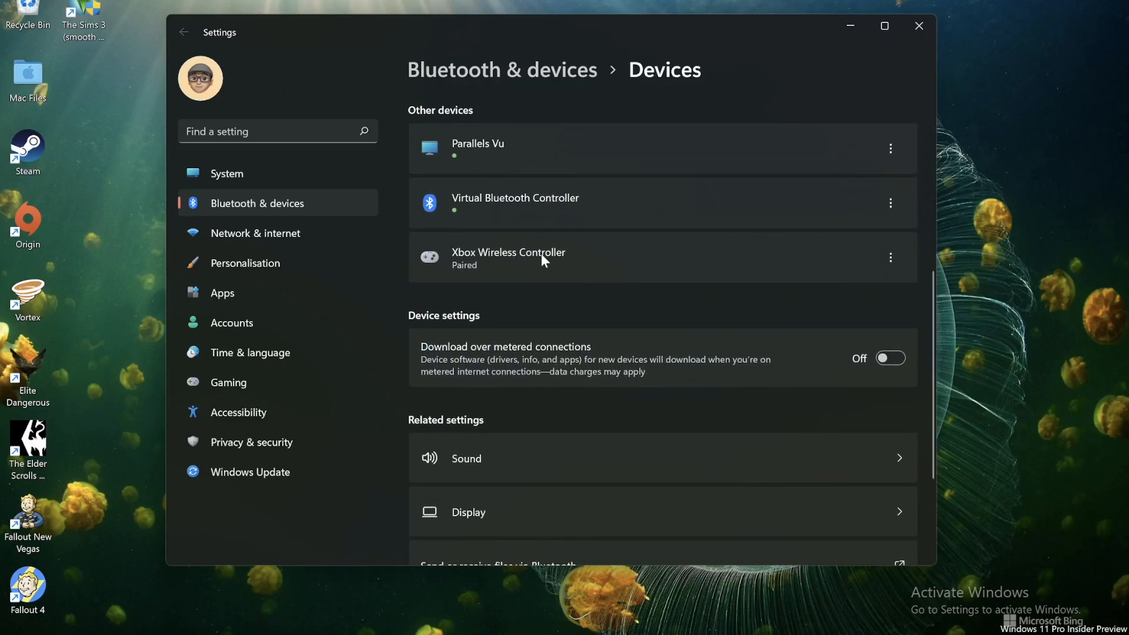
pyautogui.moveTo(586, 301)
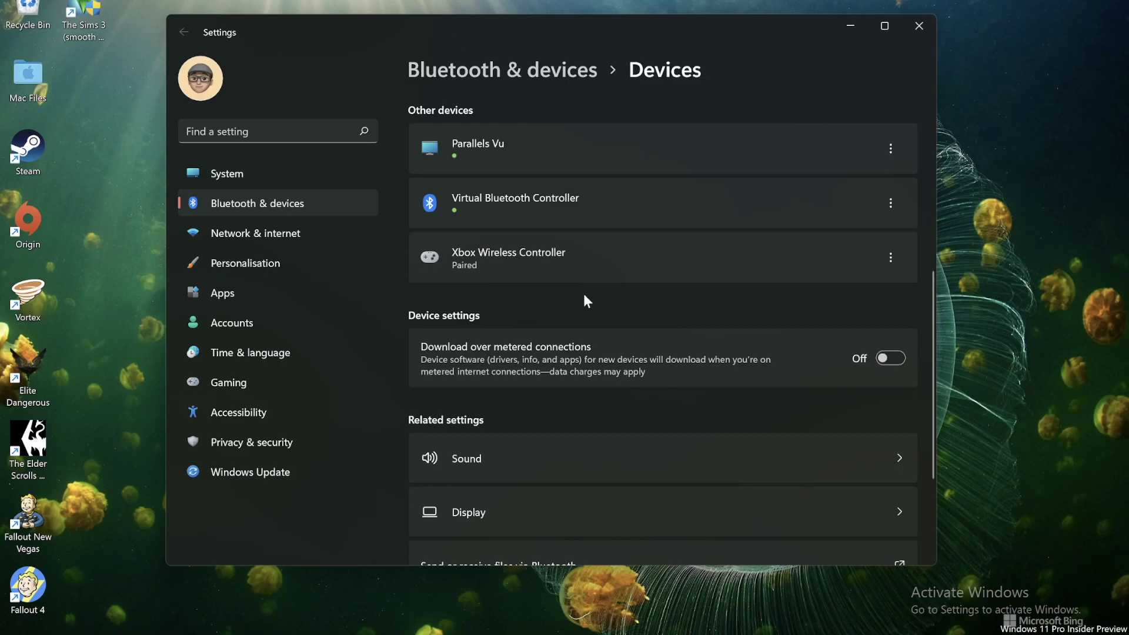
pyautogui.moveTo(583, 307)
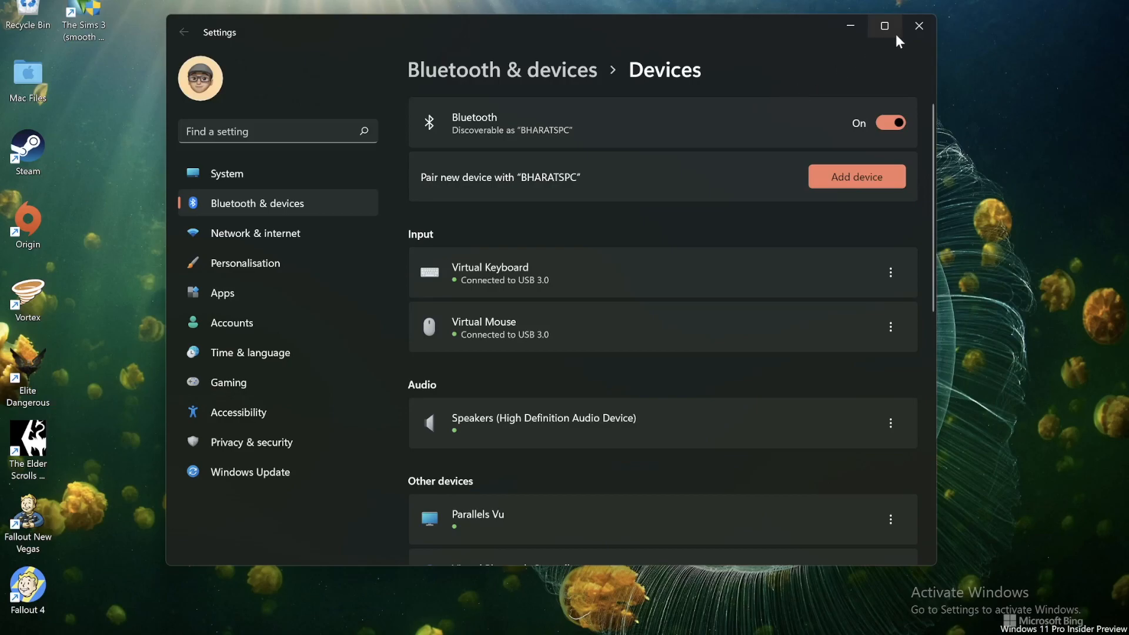
# Close Settings and assign the USB controller to Windows 11 in the Parallels prompt.
pyautogui.click(918, 26)
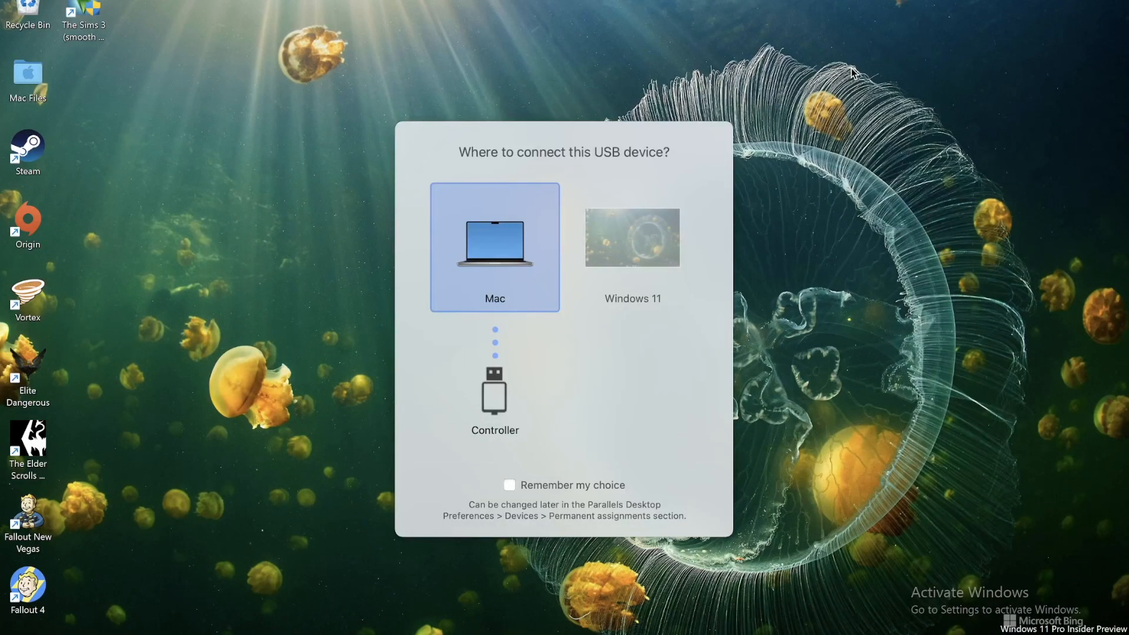
pyautogui.click(632, 238)
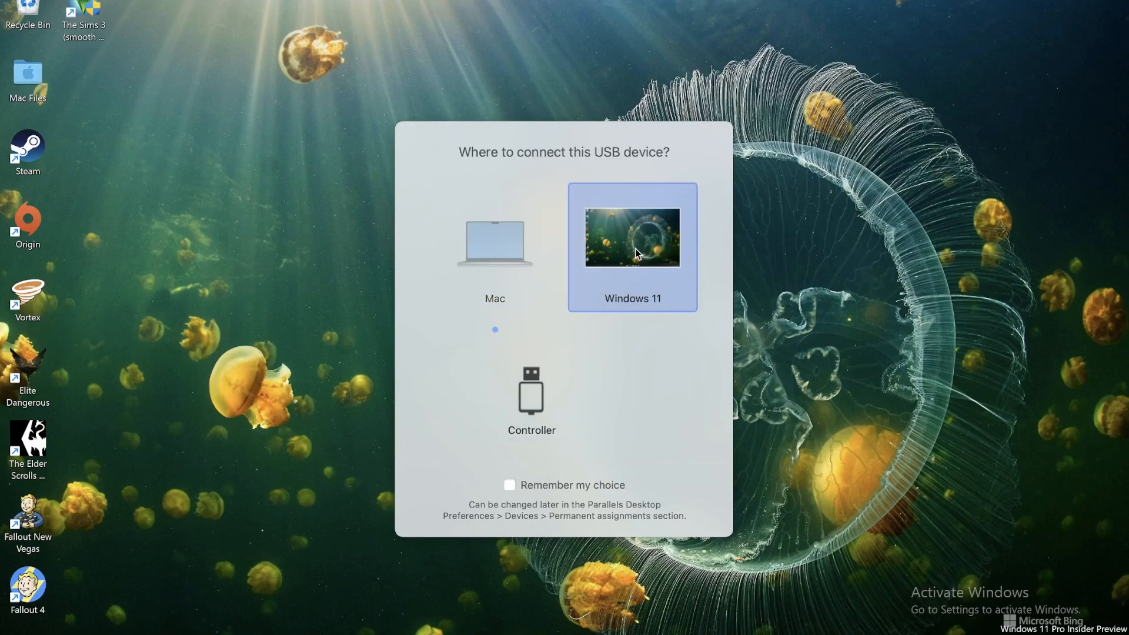
pyautogui.click(632, 238)
pyautogui.write('bluetooth')
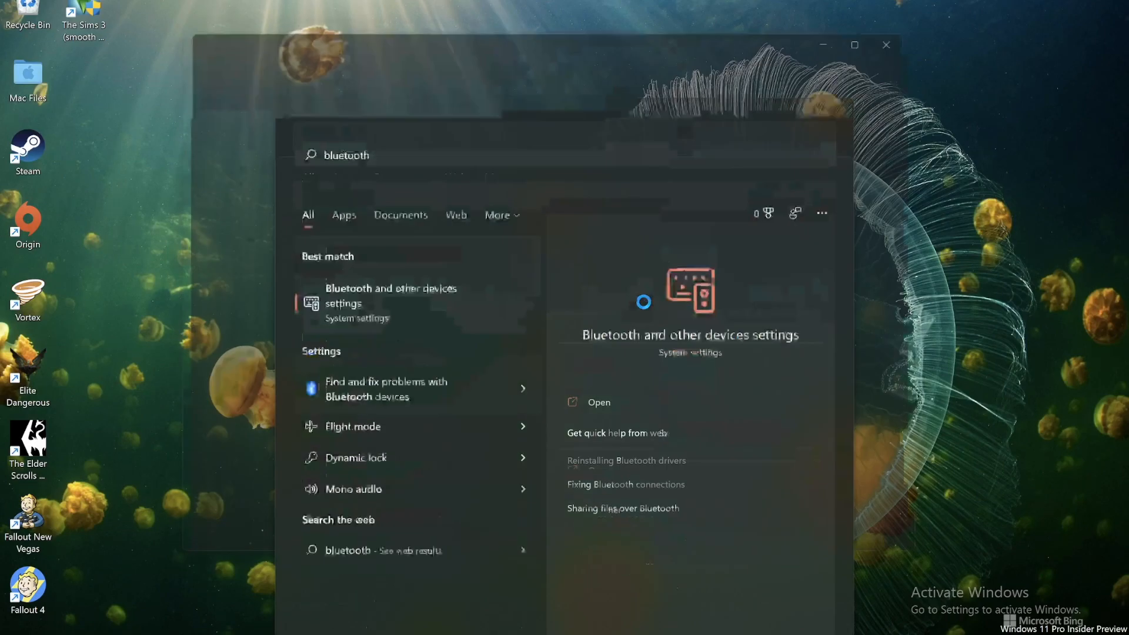
# Reopen Bluetooth & devices, which now lists a Controller under other devices.
pyautogui.click(390, 296)
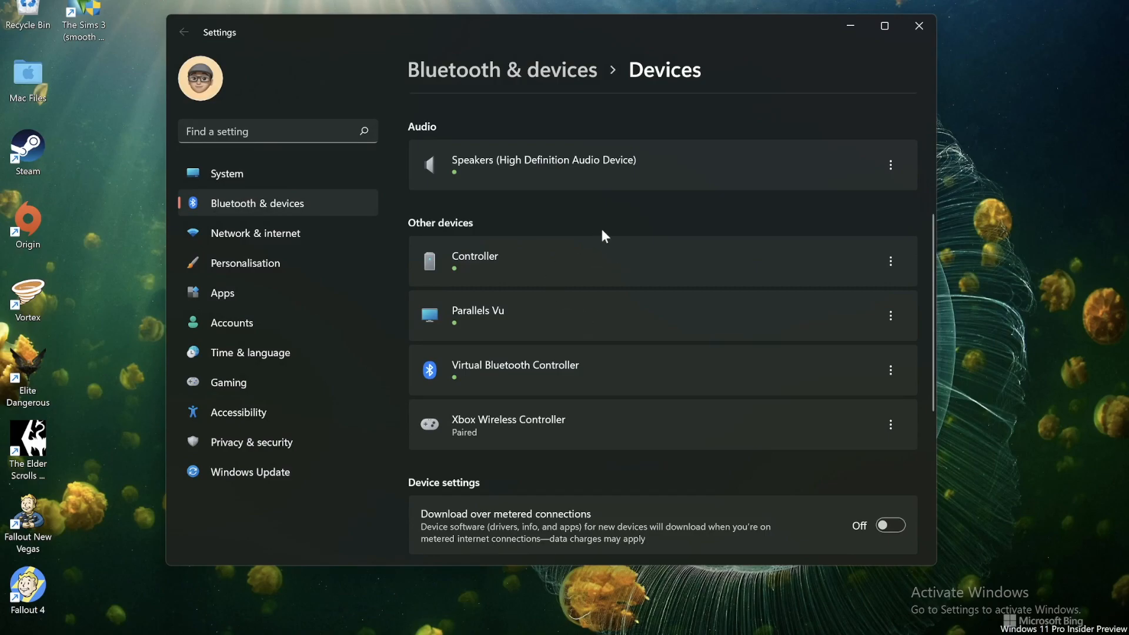
pyautogui.moveTo(591, 261)
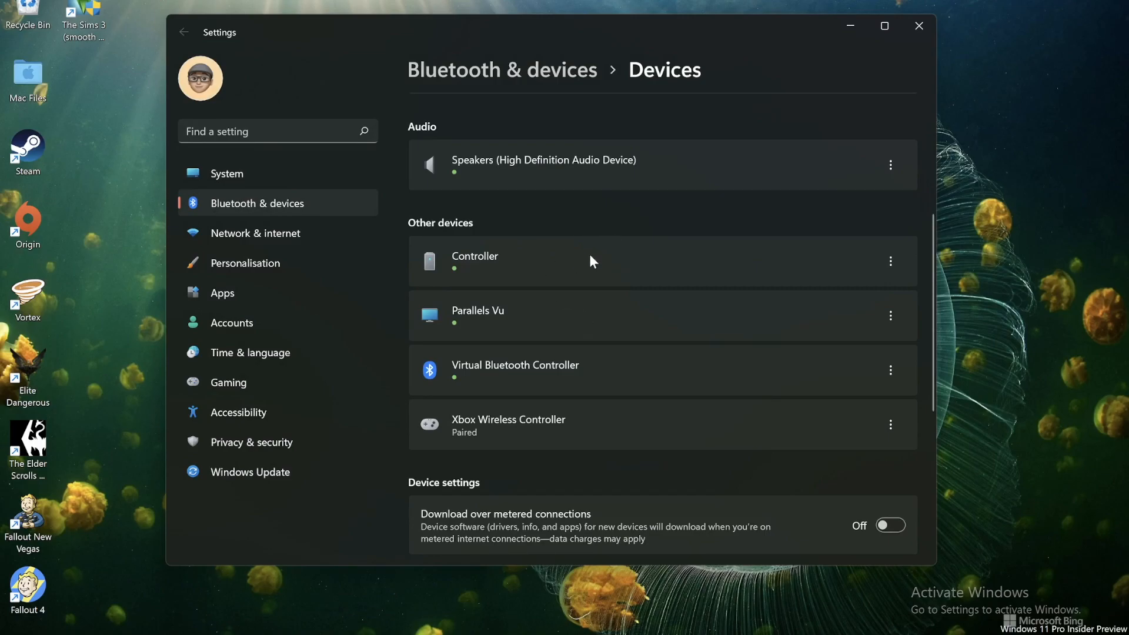
pyautogui.moveTo(617, 223)
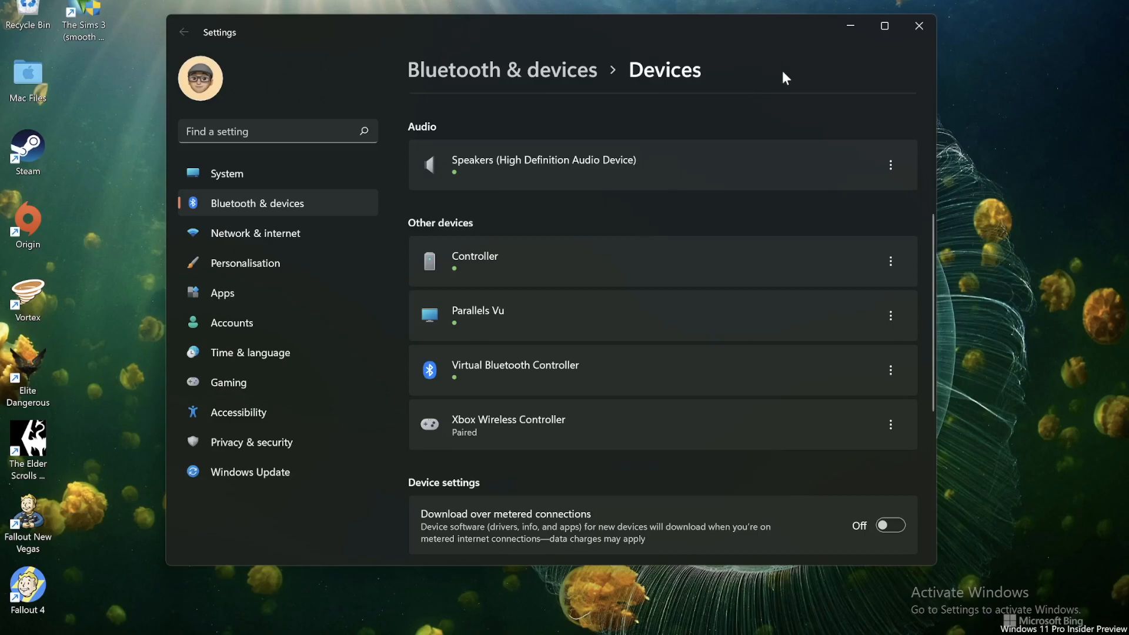
pyautogui.moveTo(918, 26)
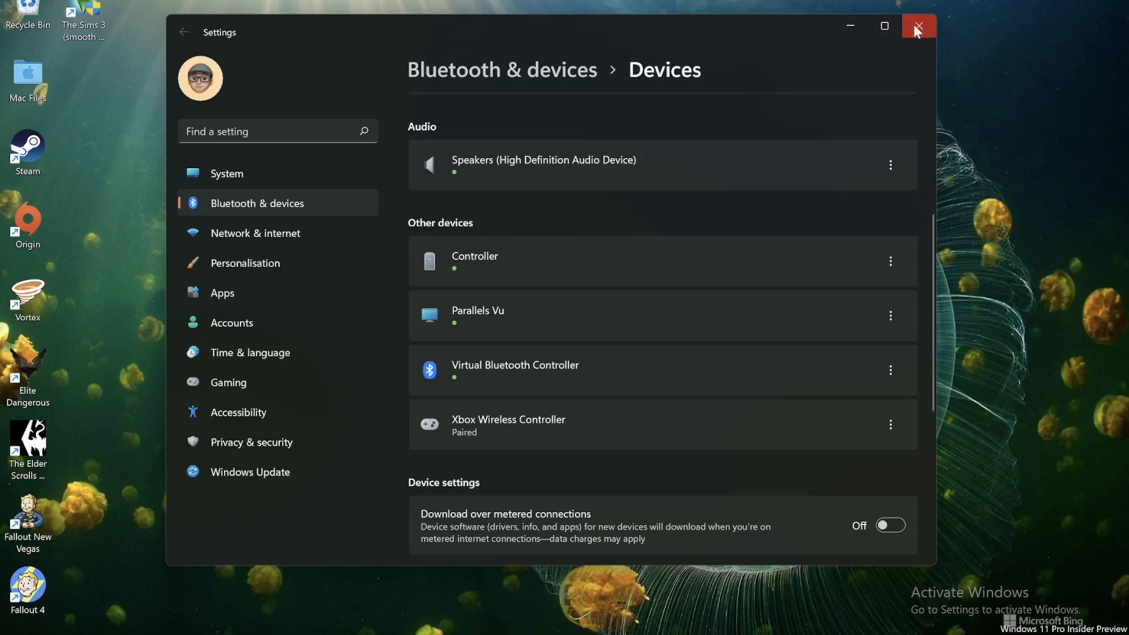
# Close Settings and review the installed Steam Link page in the Mac App Store.
pyautogui.click(920, 26)
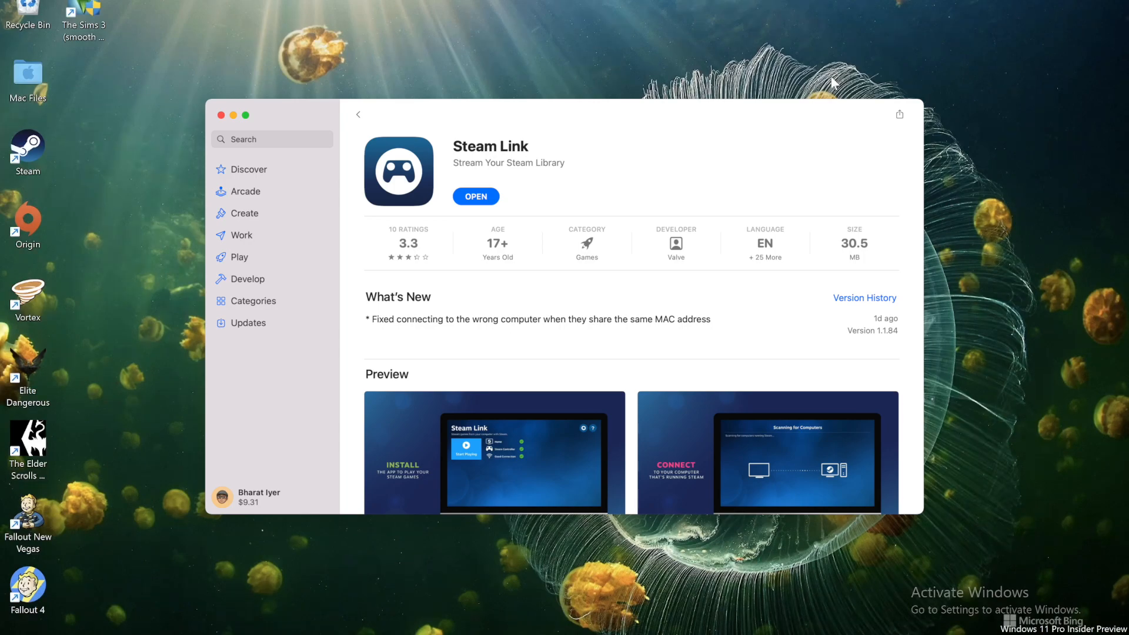
pyautogui.scroll(-3)
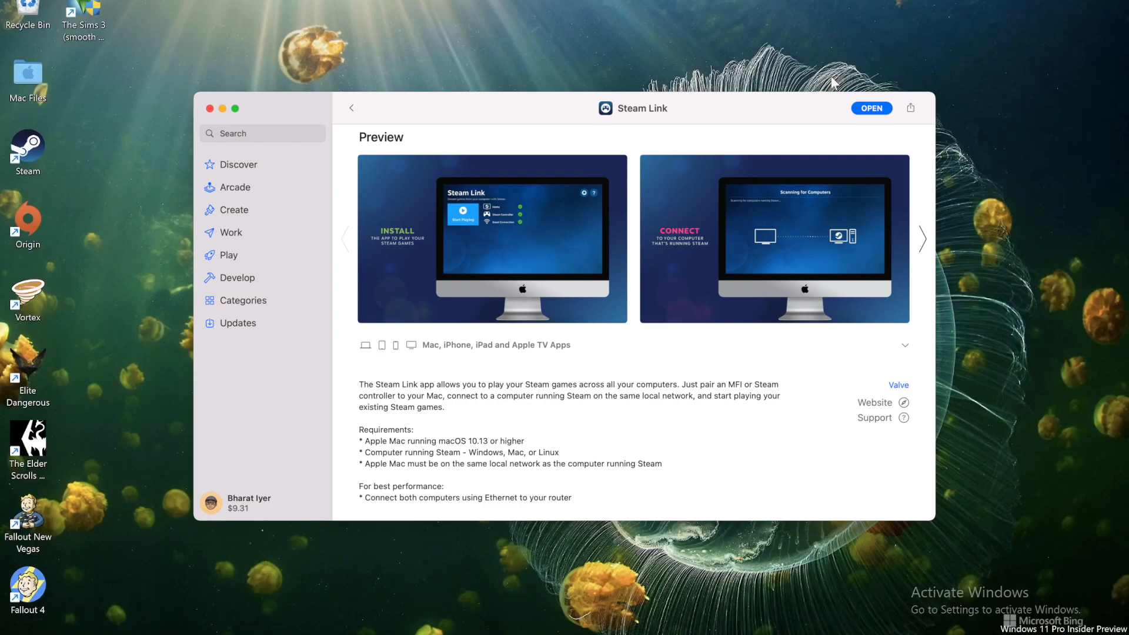
pyautogui.click(209, 108)
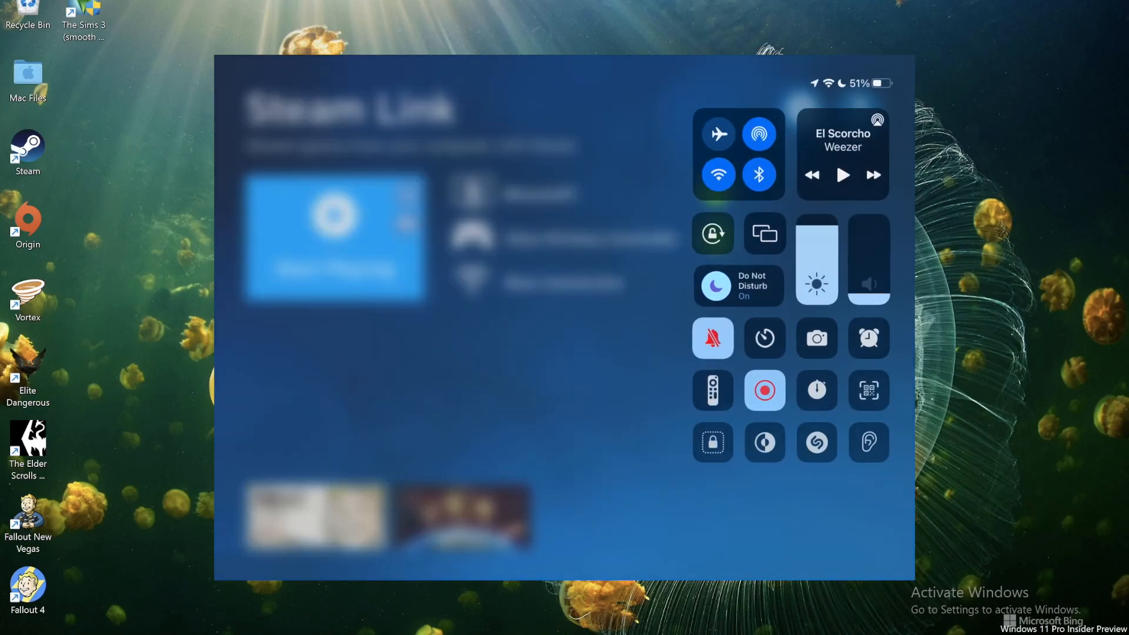
# Check the Xbox controller in Control Center's Bluetooth tile, then show Steam Link's settings menu.
pyautogui.click(739, 152)
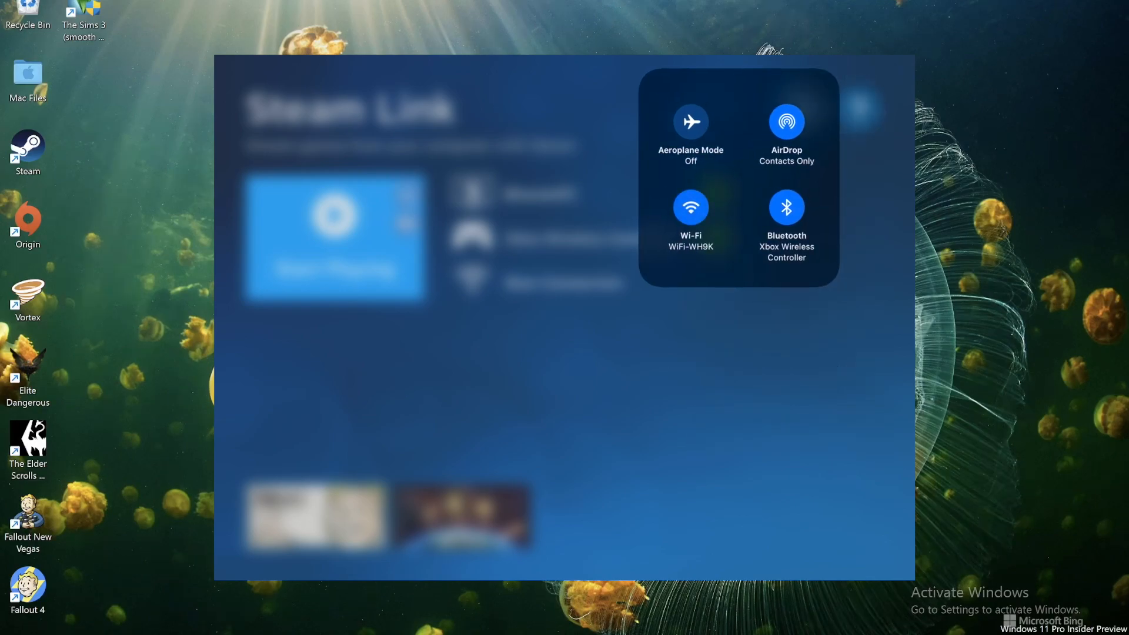
pyautogui.click(785, 207)
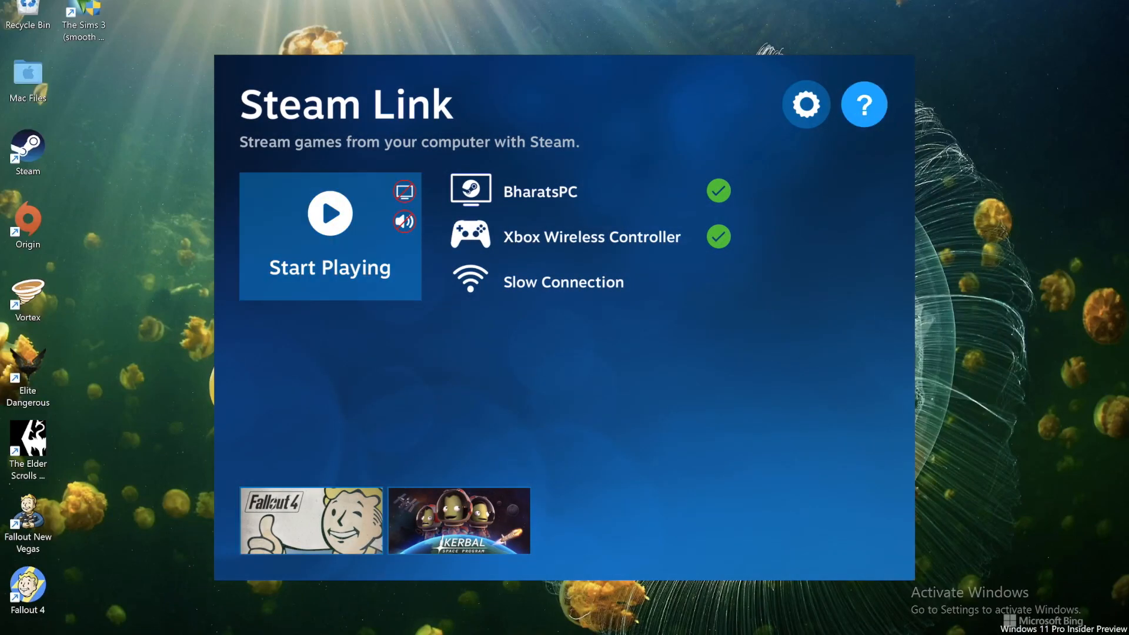
pyautogui.click(806, 104)
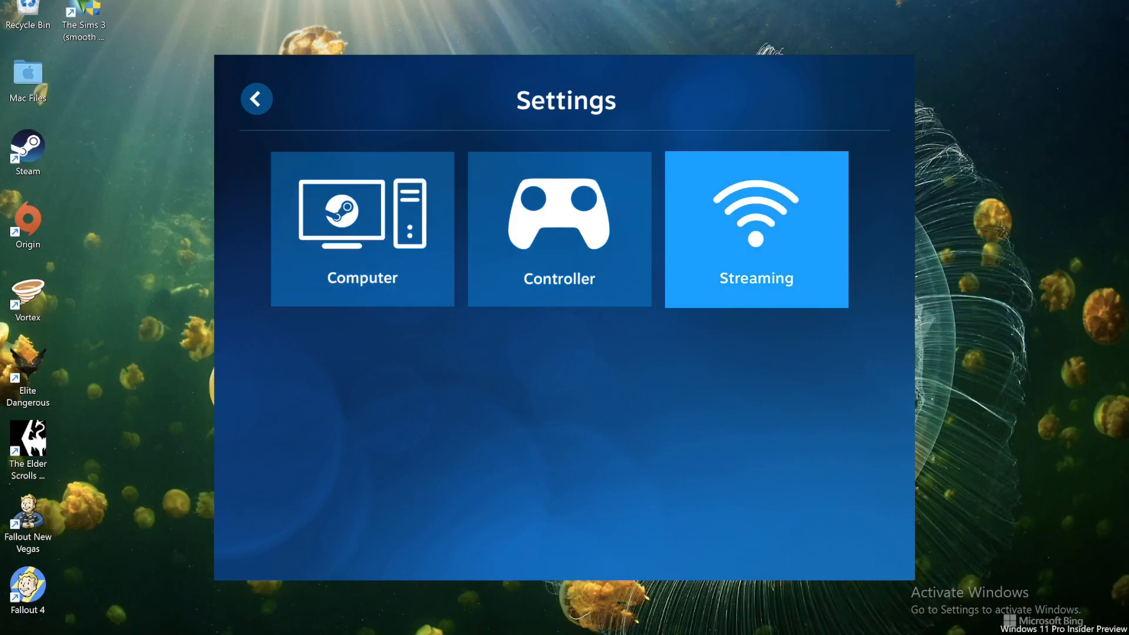
# Review a Steam Link settings tile and exit back to the Windows desktop.
pyautogui.click(755, 228)
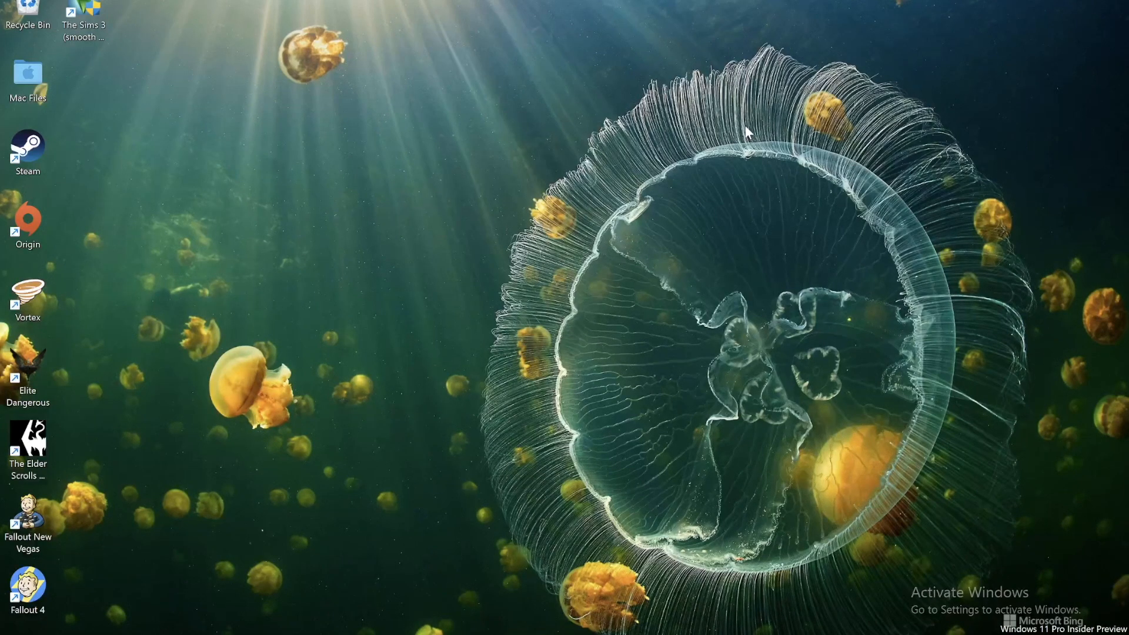
pyautogui.moveTo(499, 199)
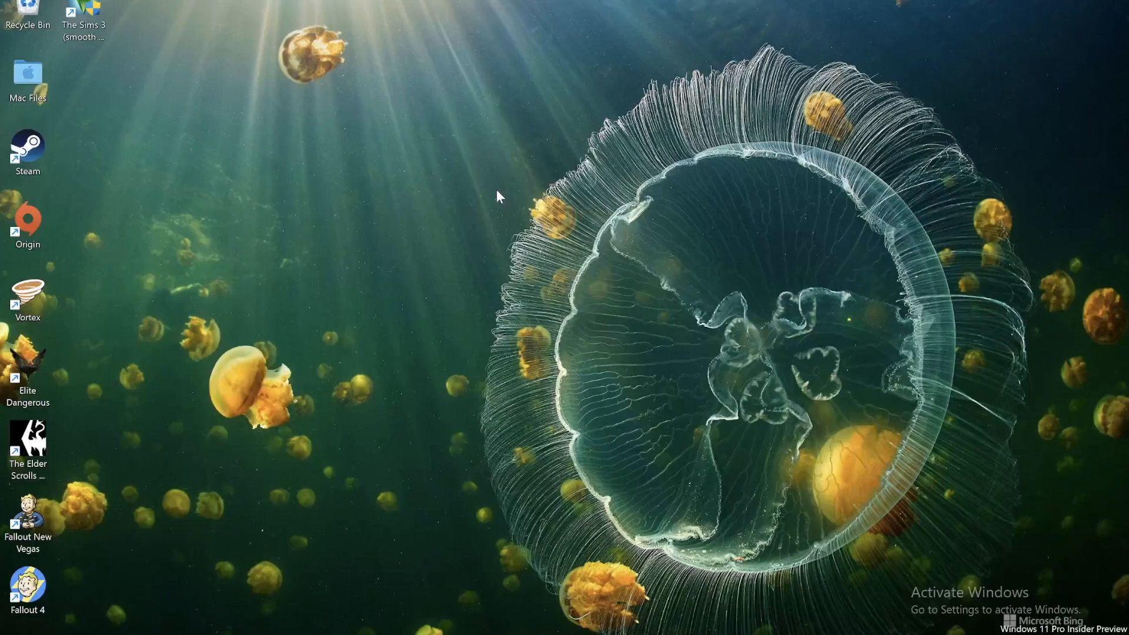
pyautogui.moveTo(399, 249)
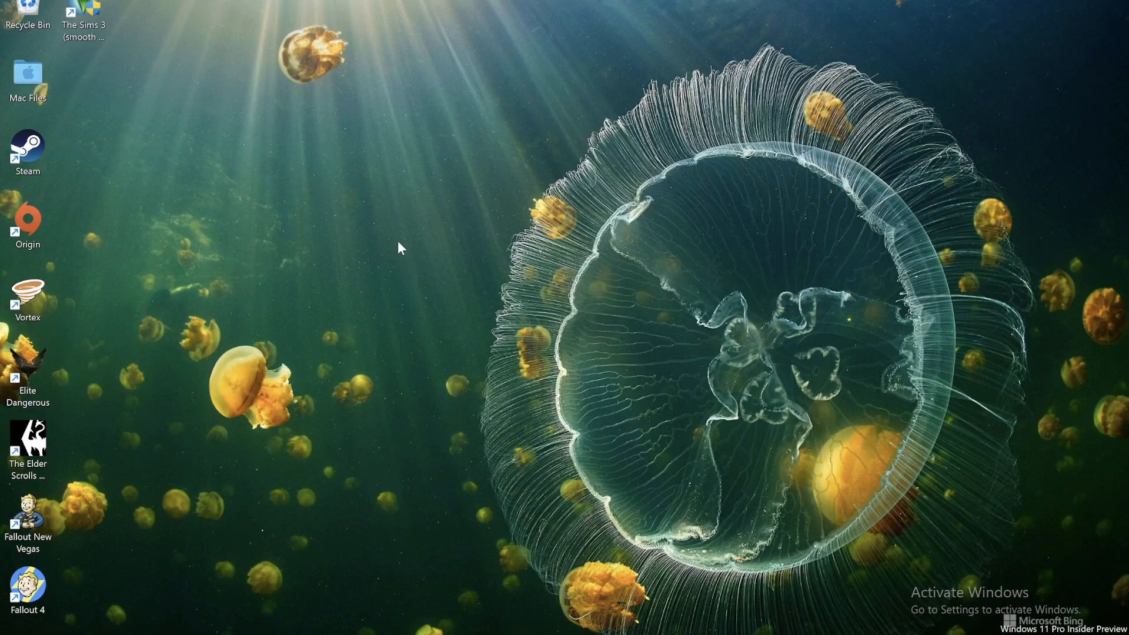
pyautogui.moveTo(87, 450)
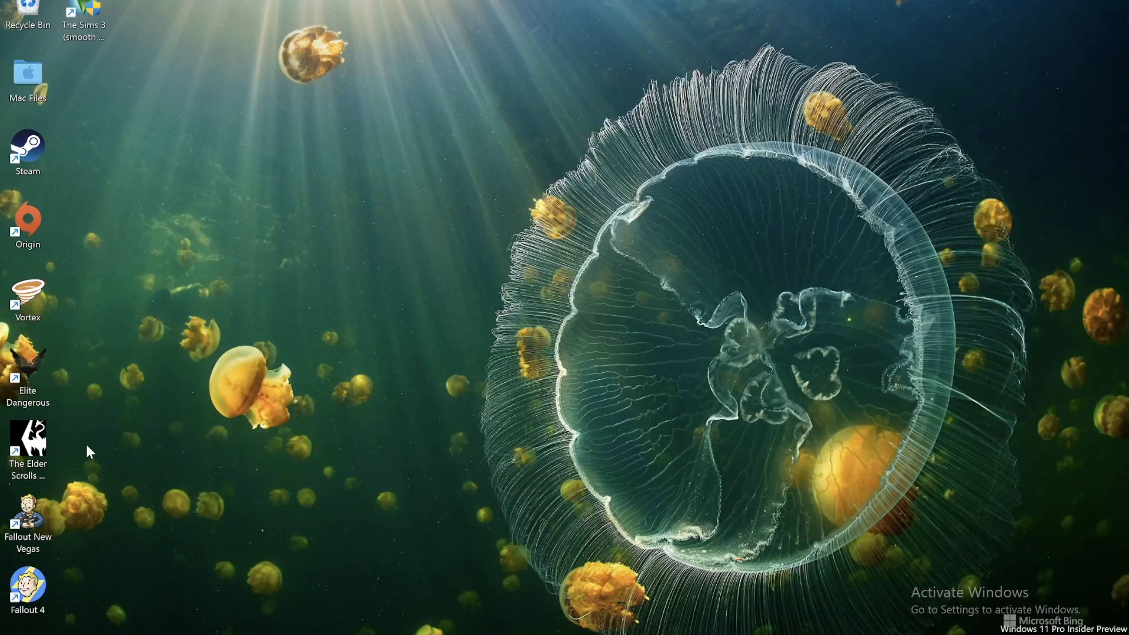
pyautogui.moveTo(40, 158)
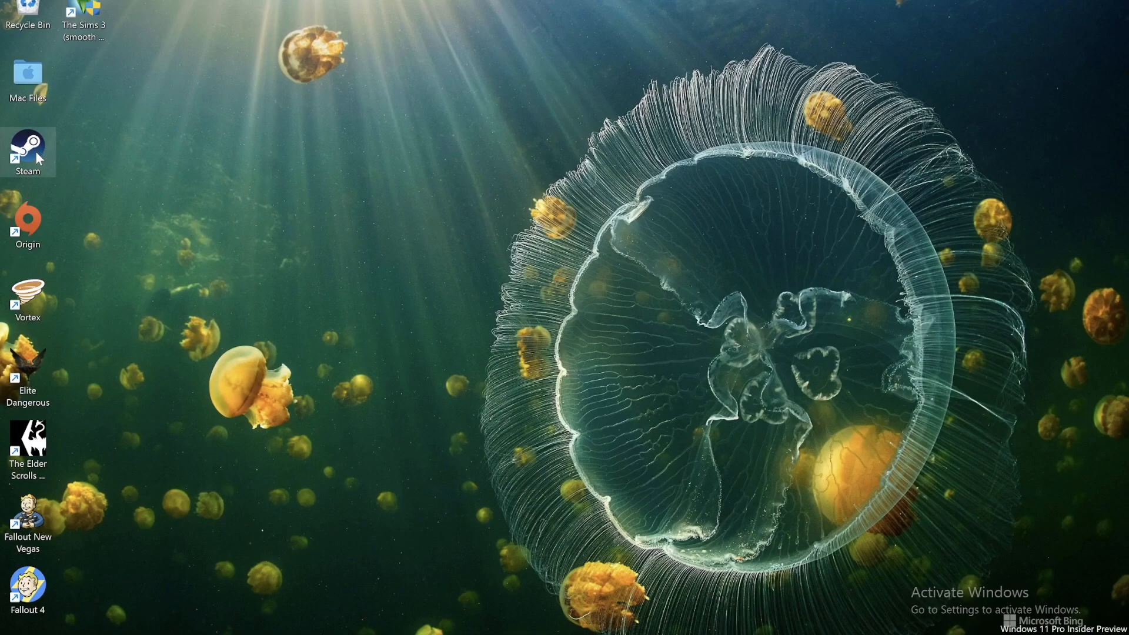
# Launch Steam, visit Big Picture Mode and exit it to the desktop Library window.
pyautogui.doubleClick(28, 143)
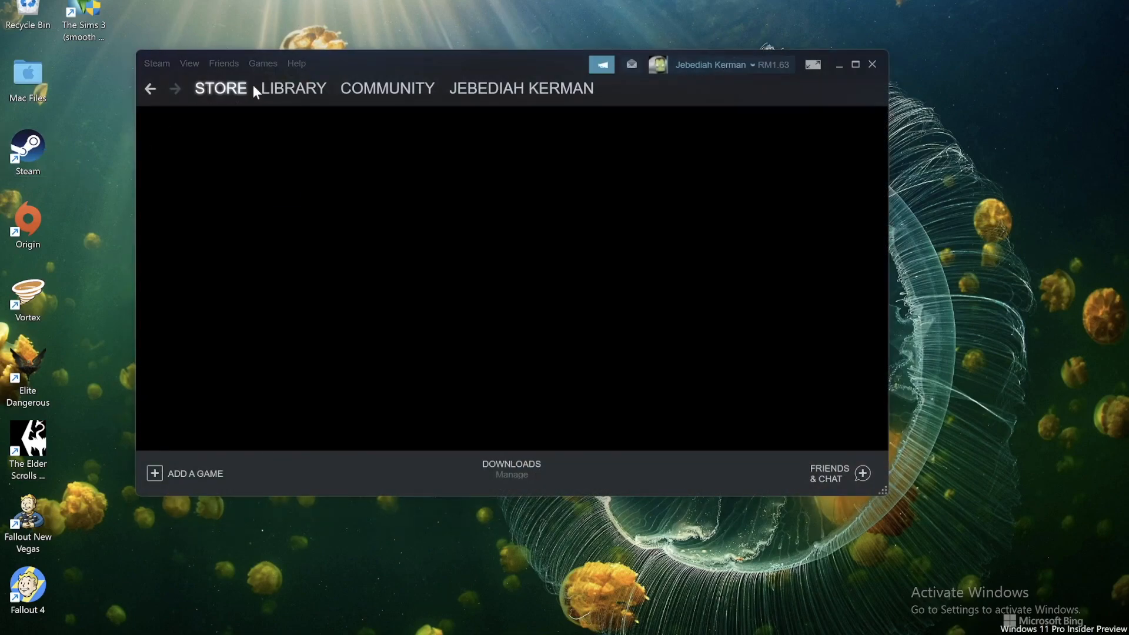
pyautogui.click(292, 88)
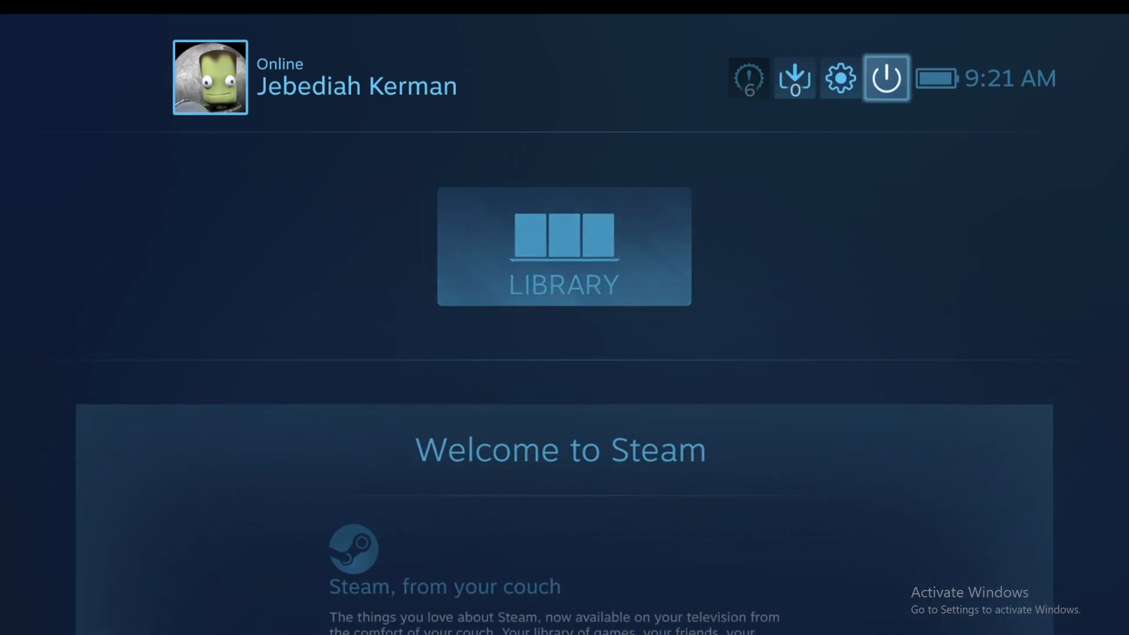
pyautogui.moveTo(841, 78)
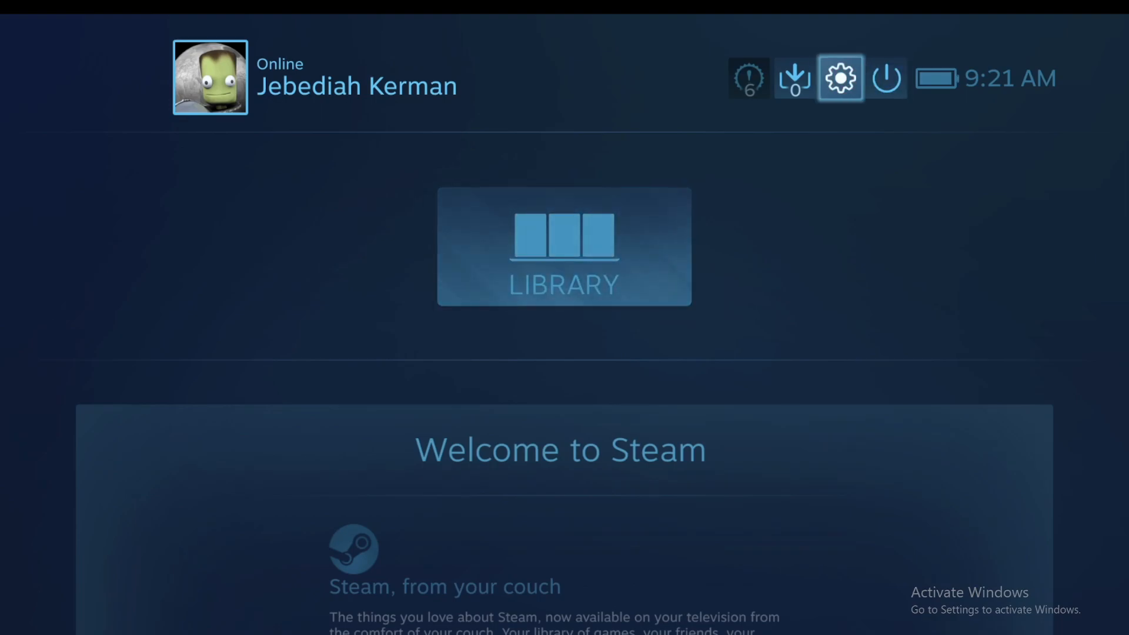
pyautogui.click(885, 78)
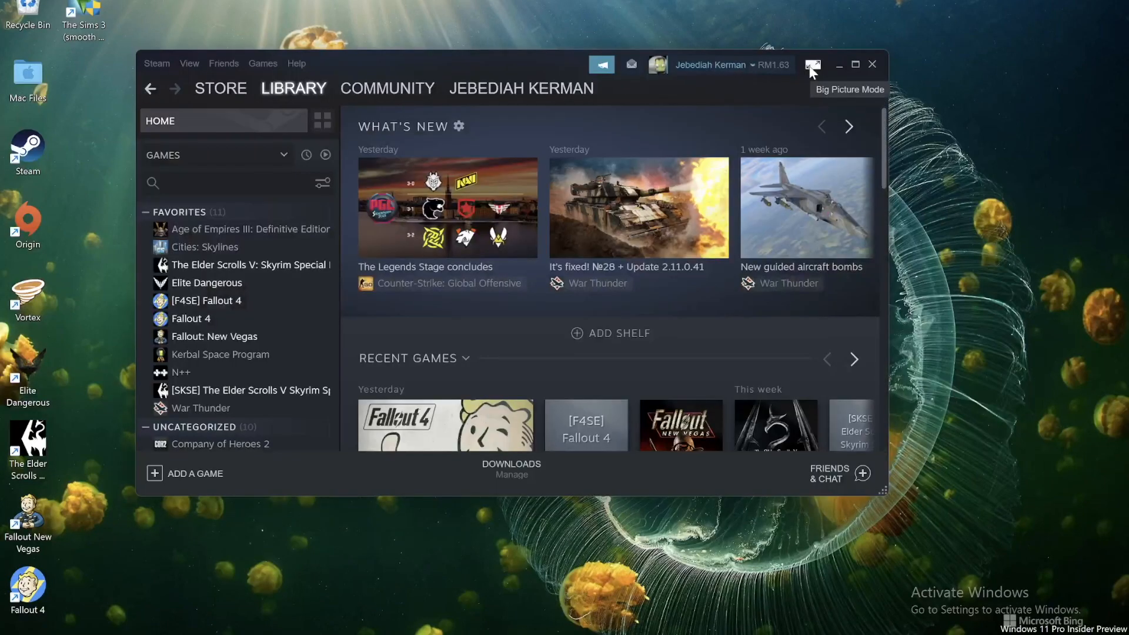
# Close Steam and launch Skyrim Special Edition from its desktop shortcut to the main menu.
pyautogui.click(849, 64)
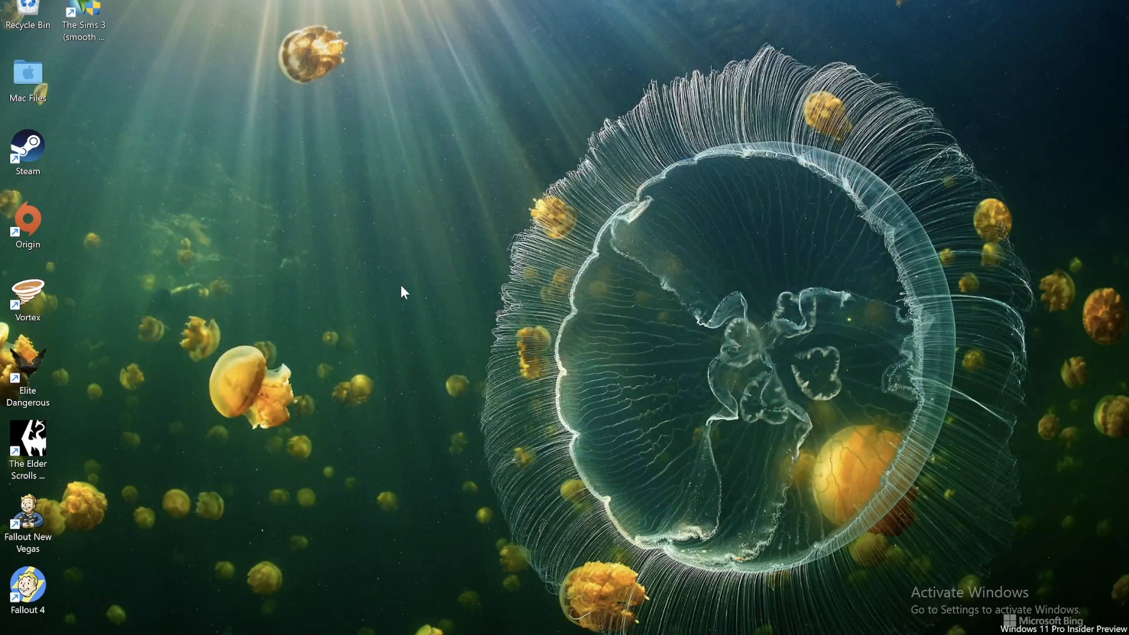
pyautogui.doubleClick(29, 440)
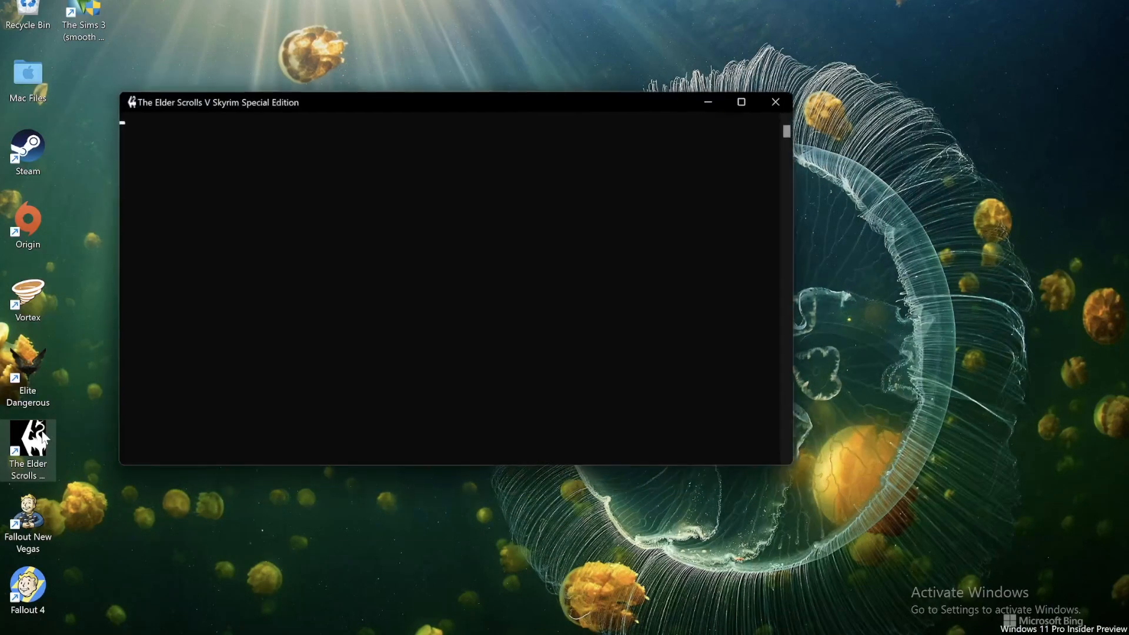
pyautogui.click(774, 101)
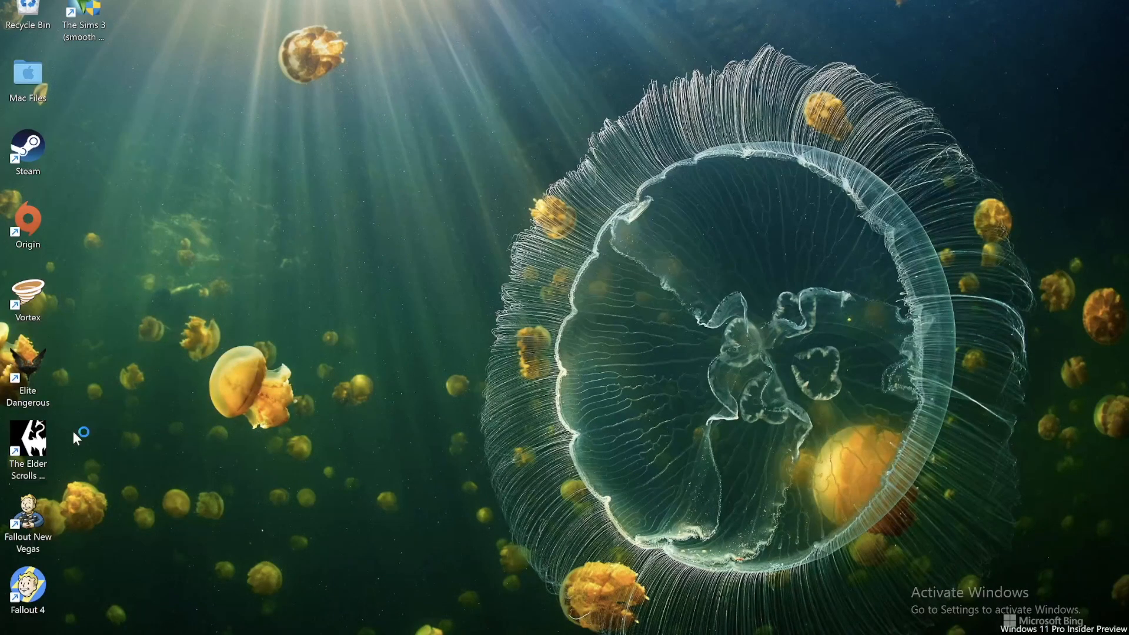
pyautogui.doubleClick(20, 437)
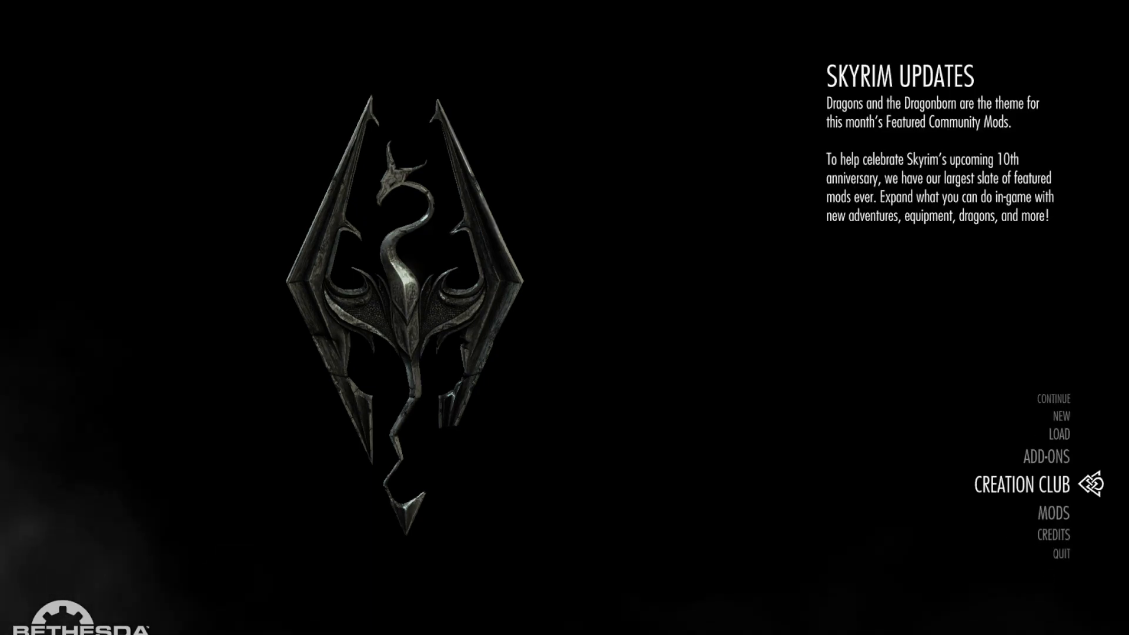
# Choose Continue on the main menu and confirm Yes to load the last save.
pyautogui.press('Down')
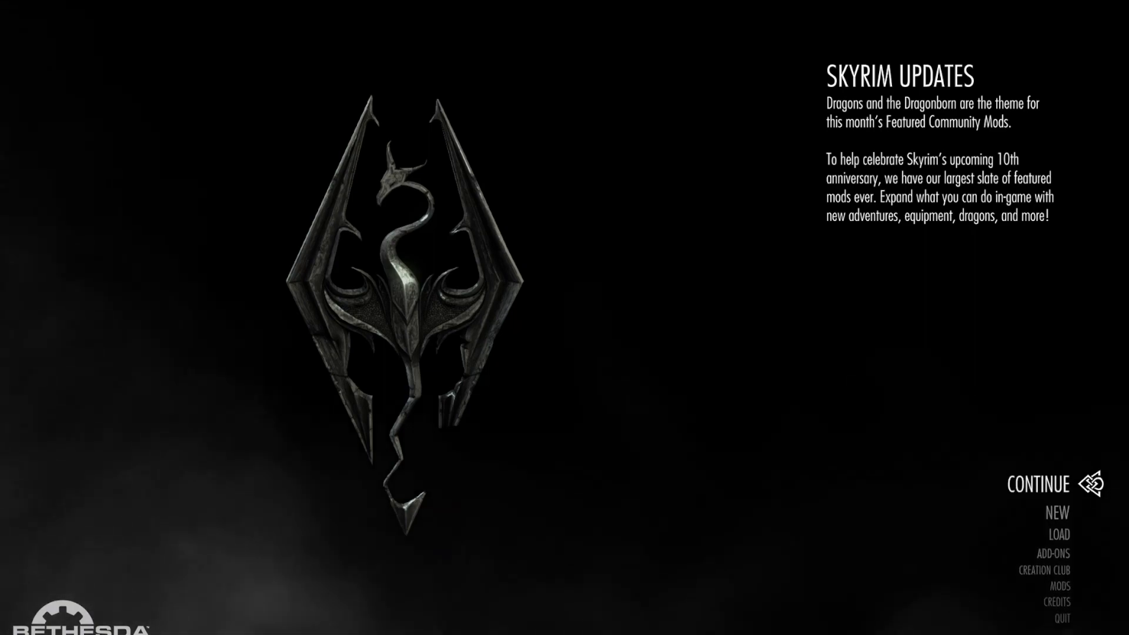
pyautogui.click(1037, 485)
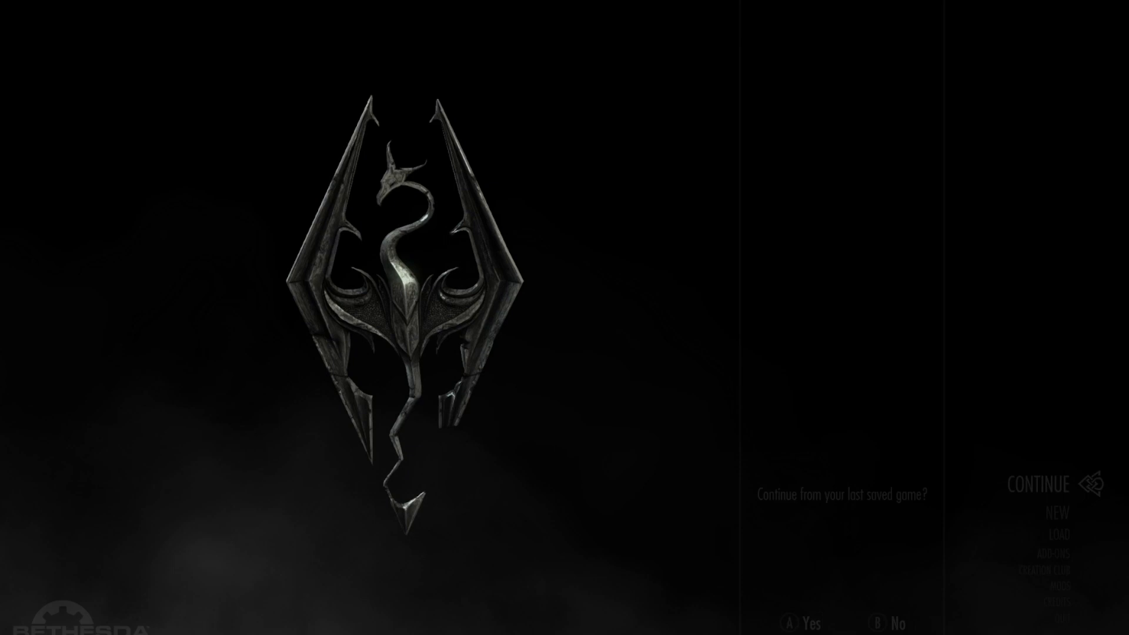
pyautogui.click(790, 623)
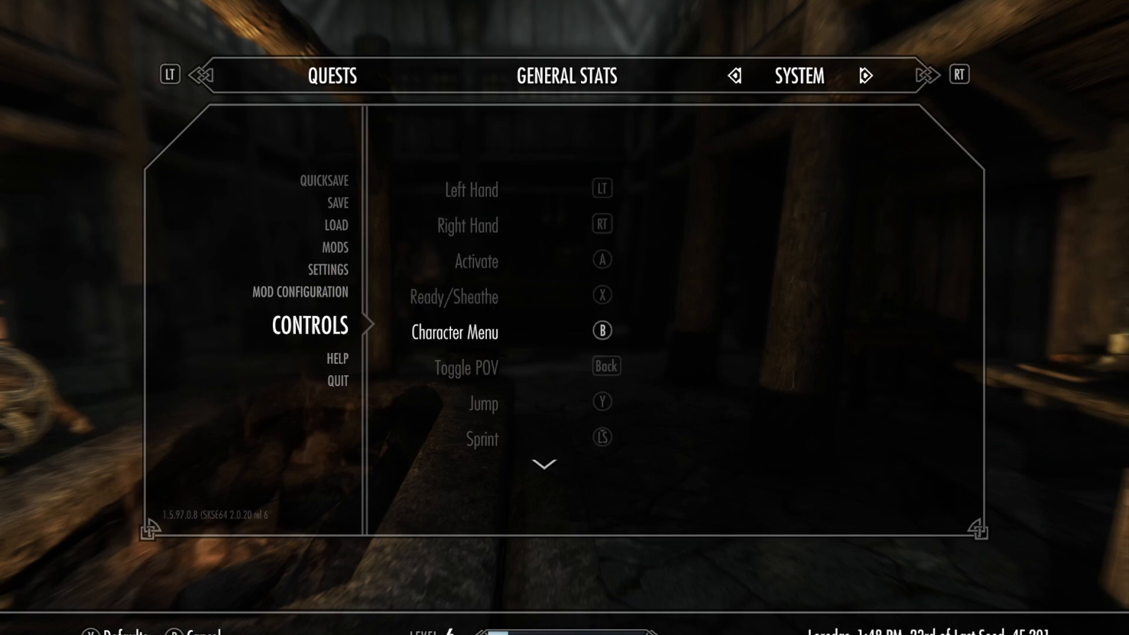
# Review the Controls list, then quit Skyrim to the Windows desktop.
pyautogui.scroll(-3)
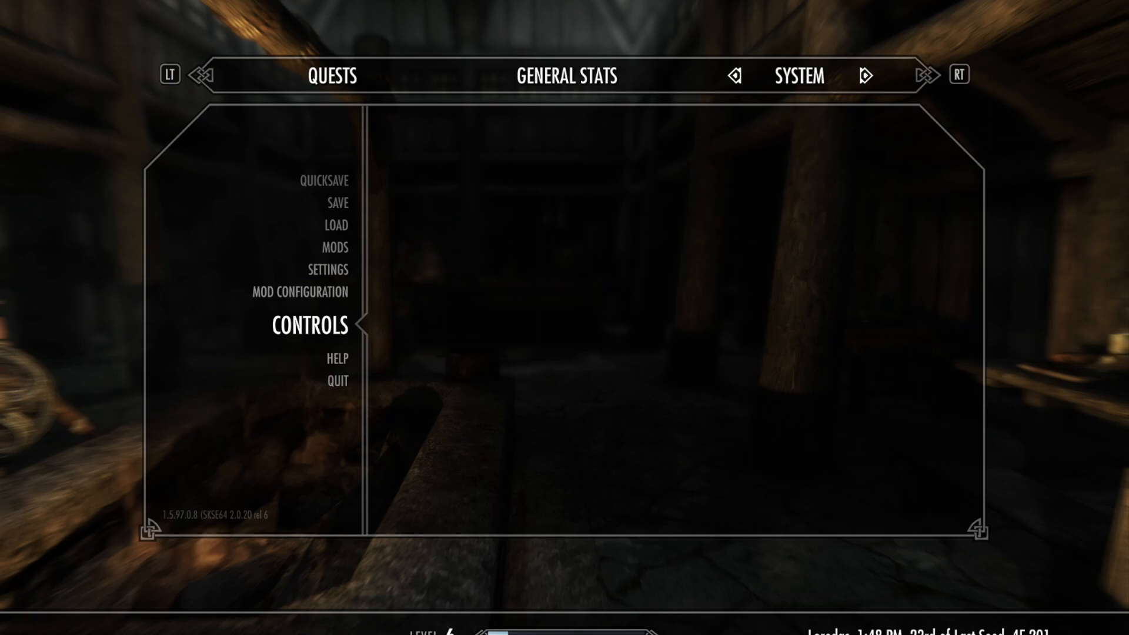
pyautogui.click(308, 328)
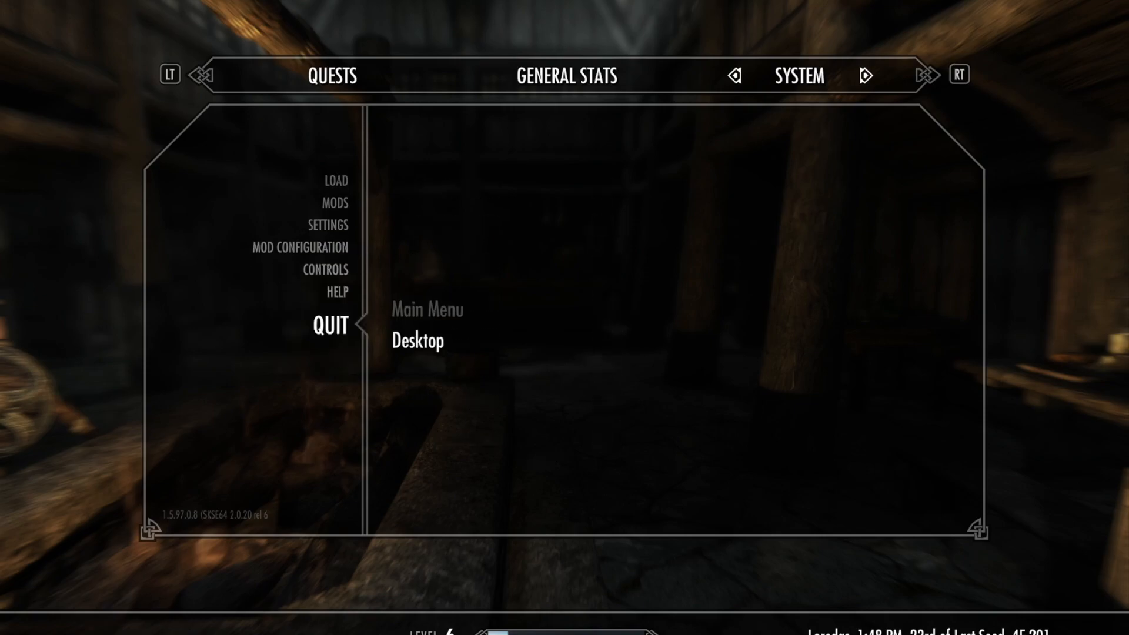
pyautogui.click(415, 341)
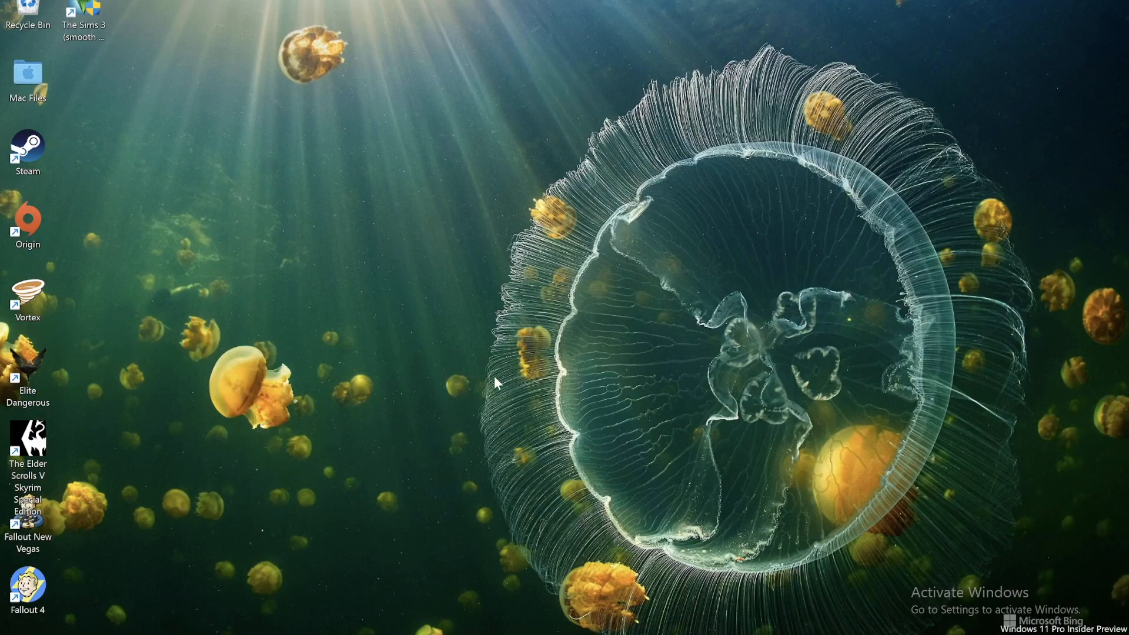
# Launch Elite Dangerous: Horizons from its desktop shortcut.
pyautogui.doubleClick(28, 367)
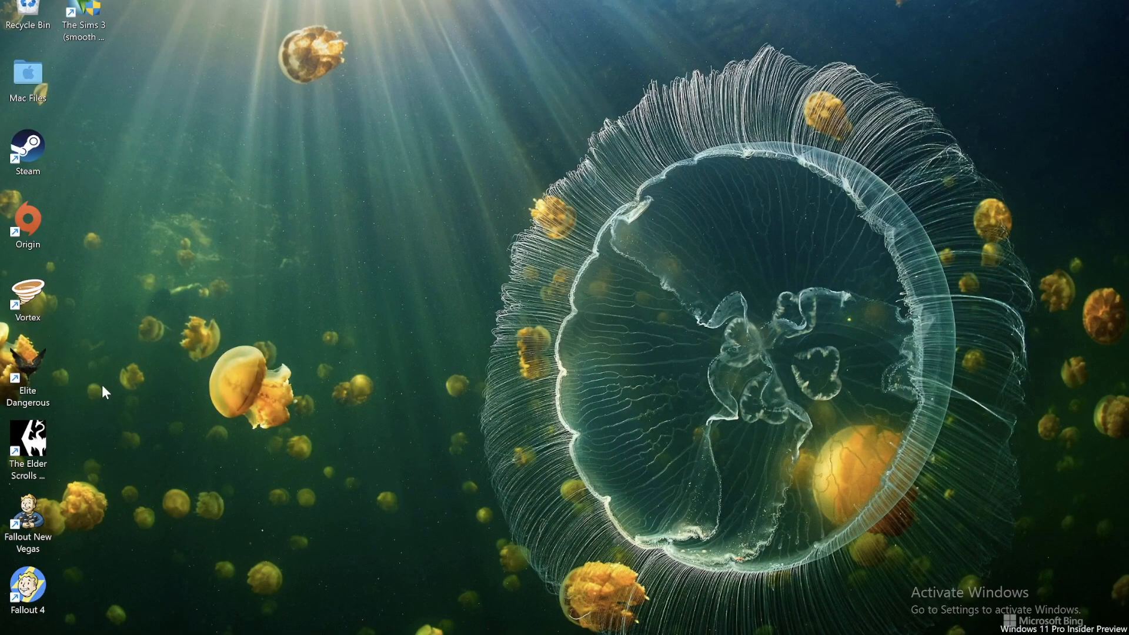
pyautogui.doubleClick(28, 375)
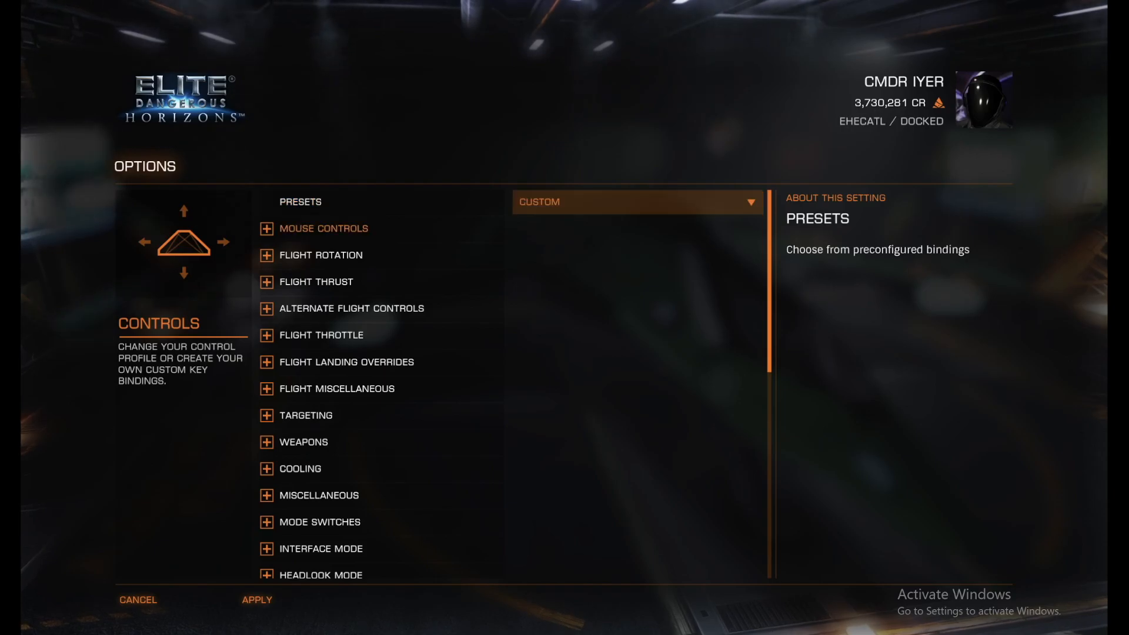
pyautogui.click(268, 228)
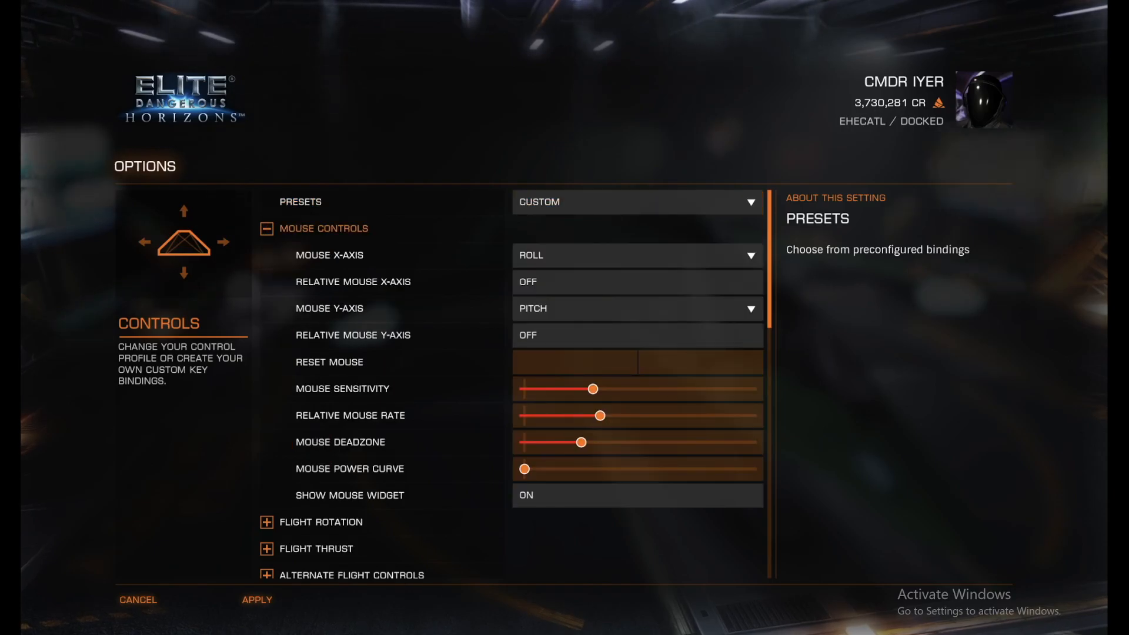
pyautogui.click(267, 228)
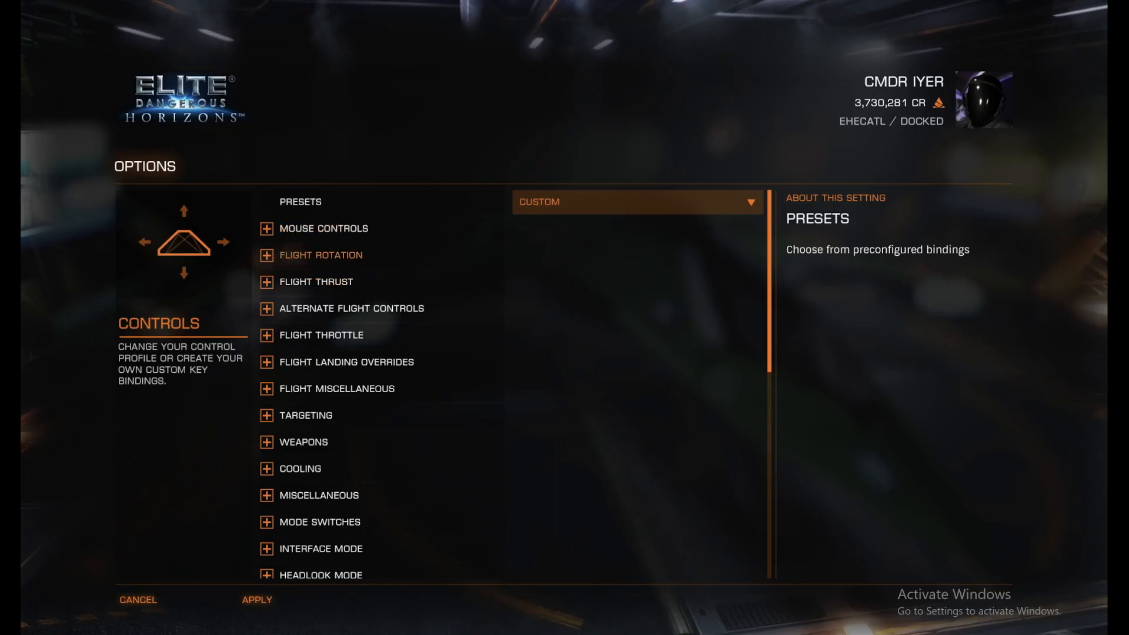
pyautogui.click(268, 255)
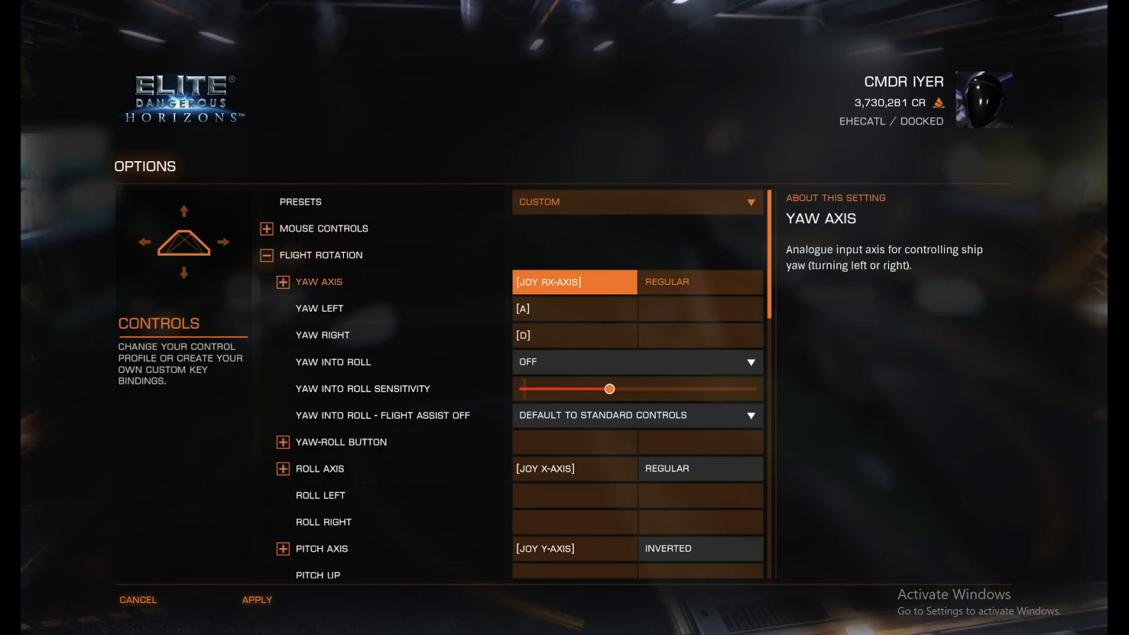
pyautogui.click(574, 441)
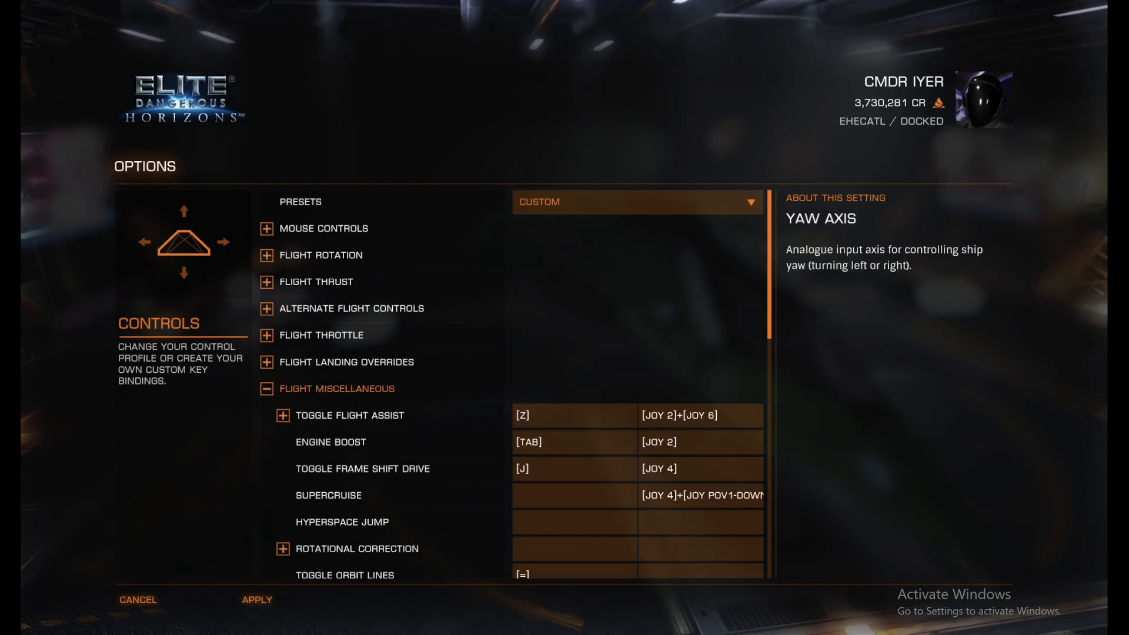
pyautogui.click(699, 441)
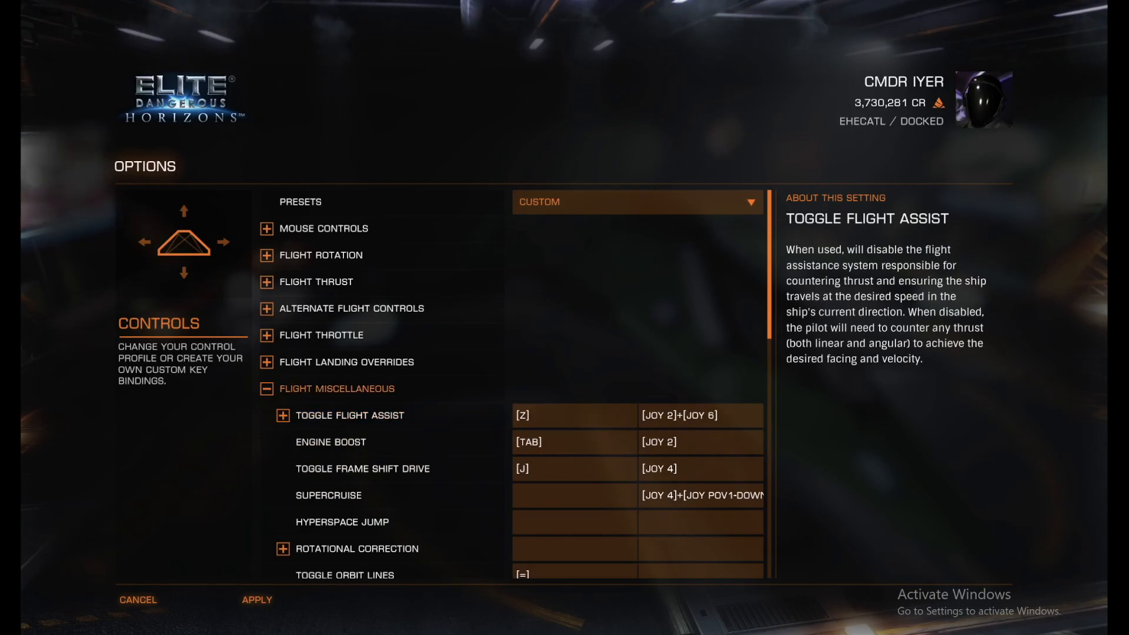
pyautogui.click(700, 441)
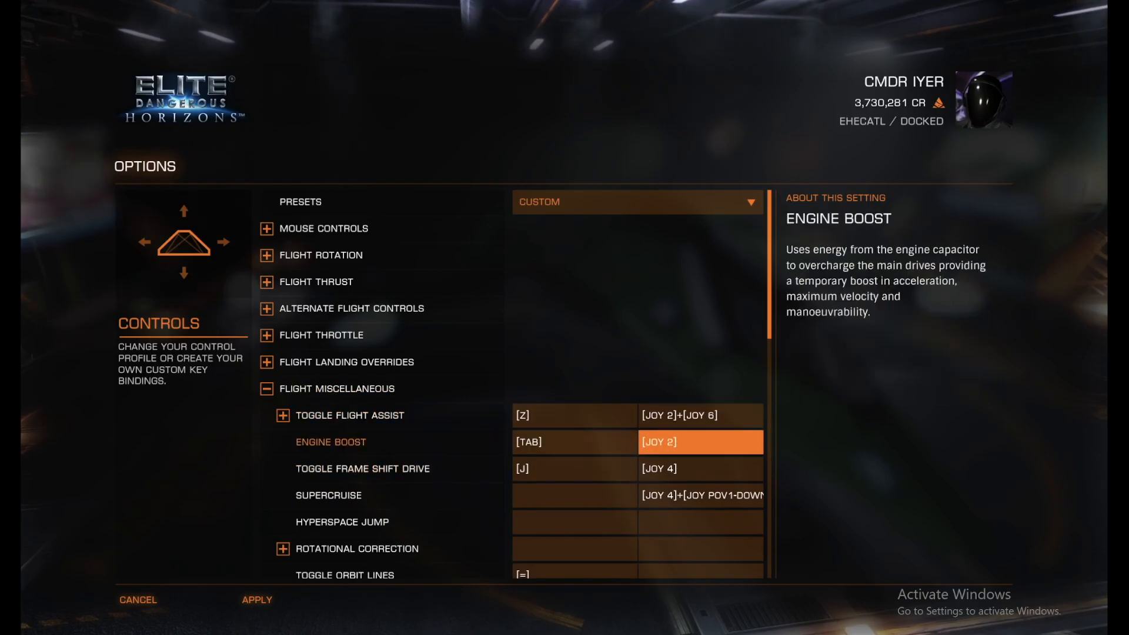
pyautogui.click(268, 387)
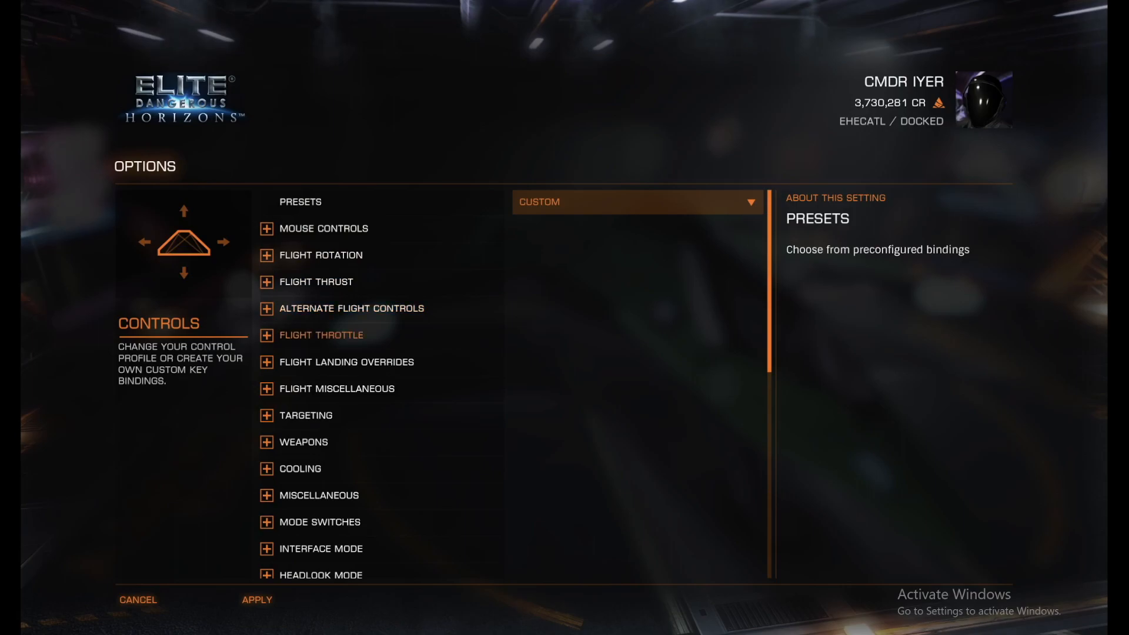
pyautogui.scroll(-3)
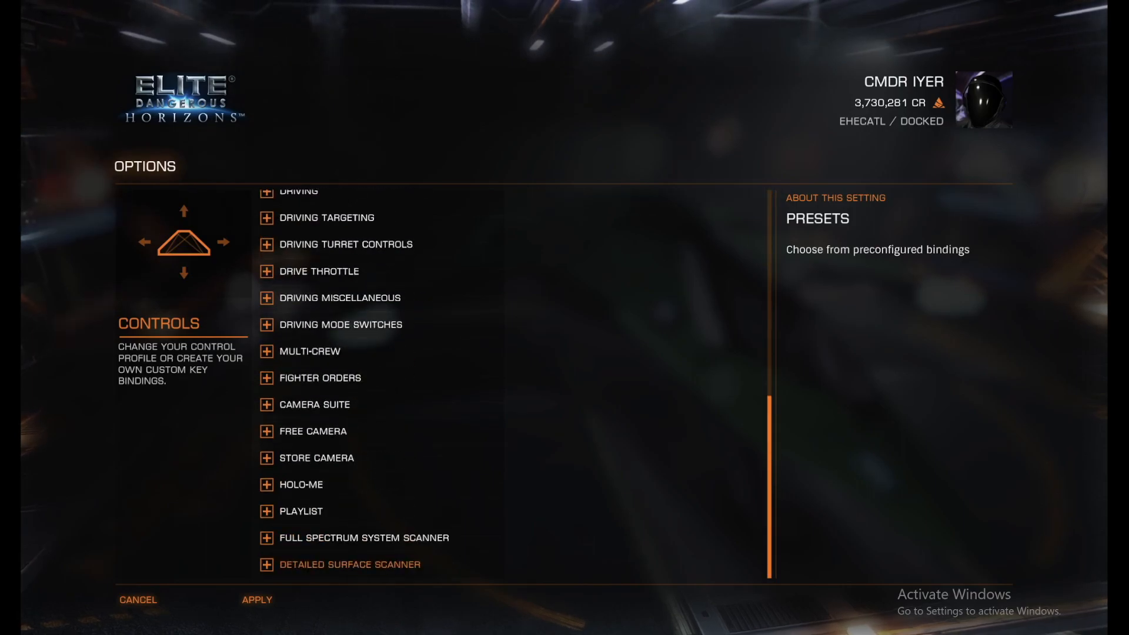
pyautogui.moveTo(319, 379)
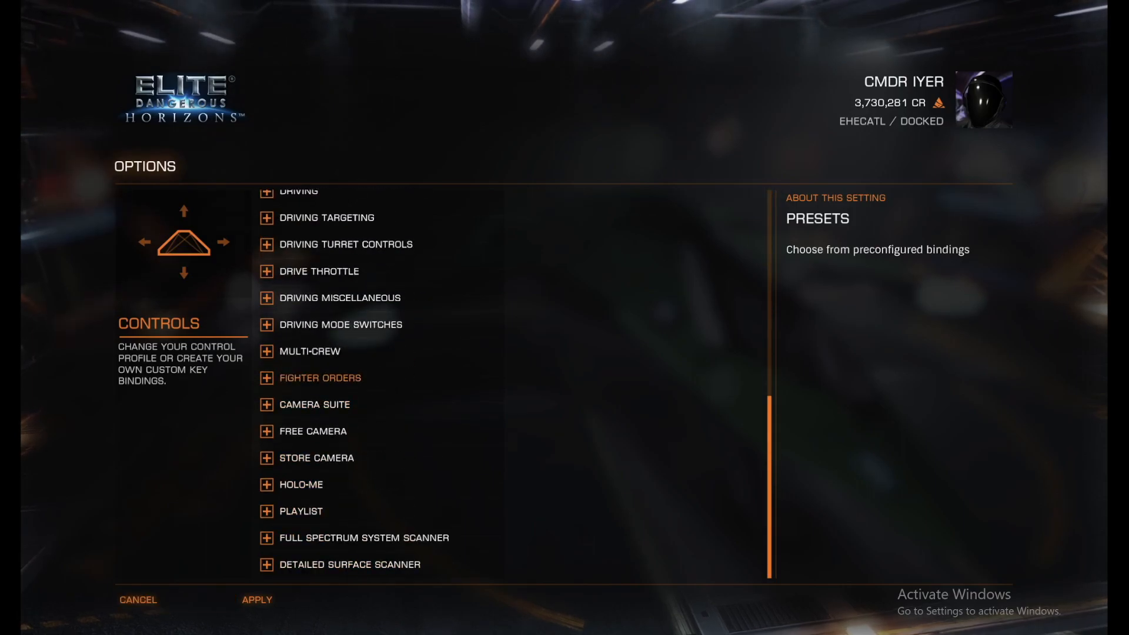
pyautogui.scroll(3)
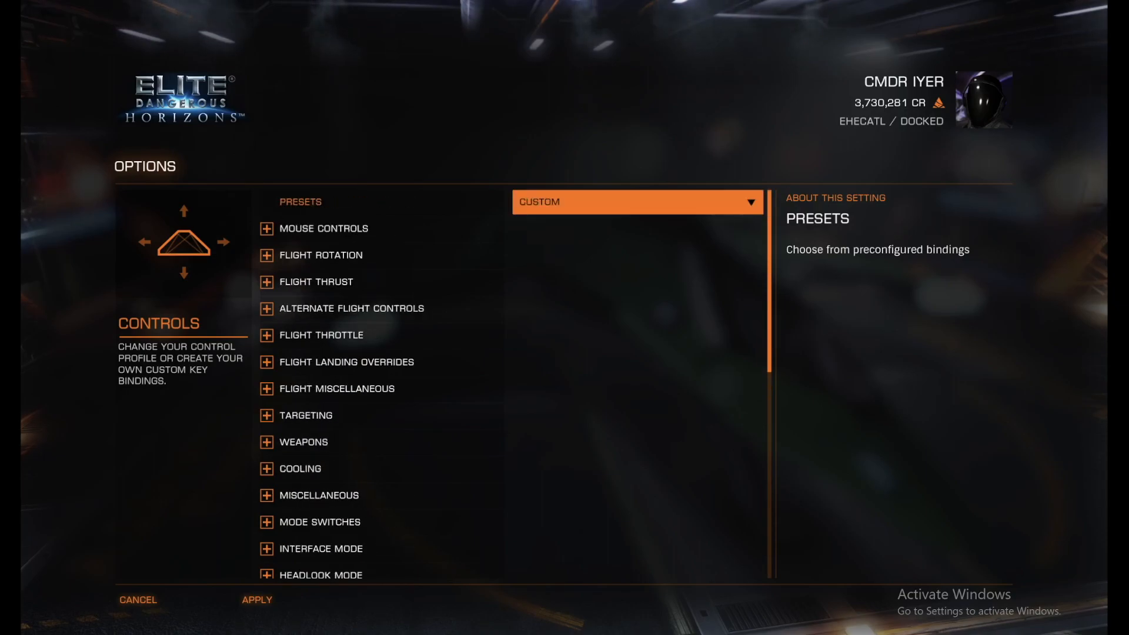
pyautogui.scroll(-3)
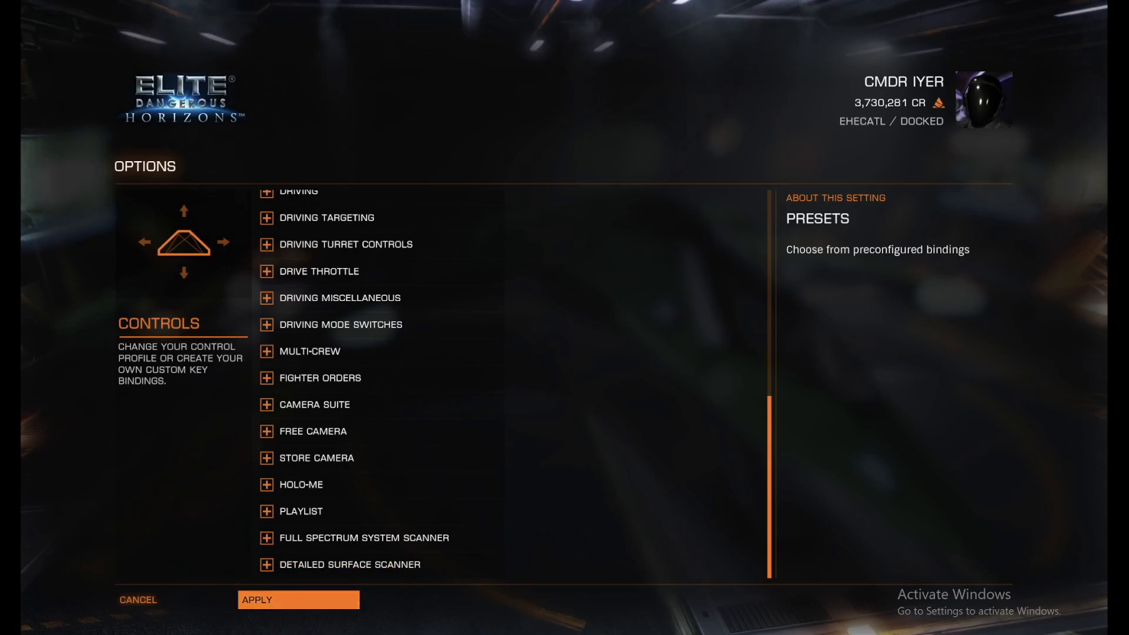
pyautogui.moveTo(137, 600)
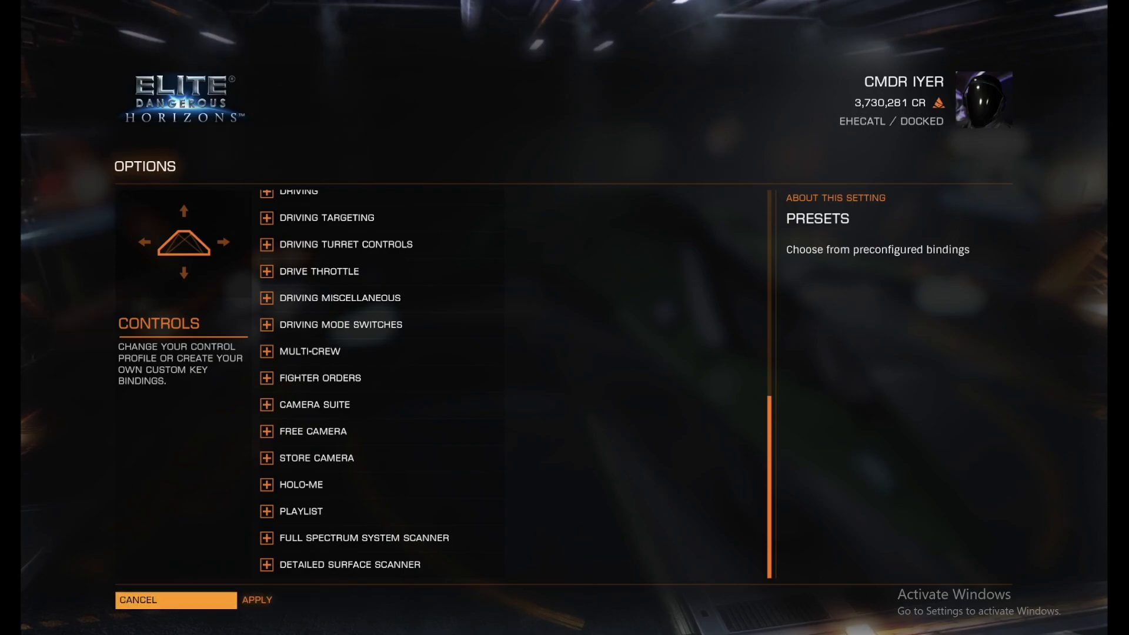
pyautogui.moveTo(340, 297)
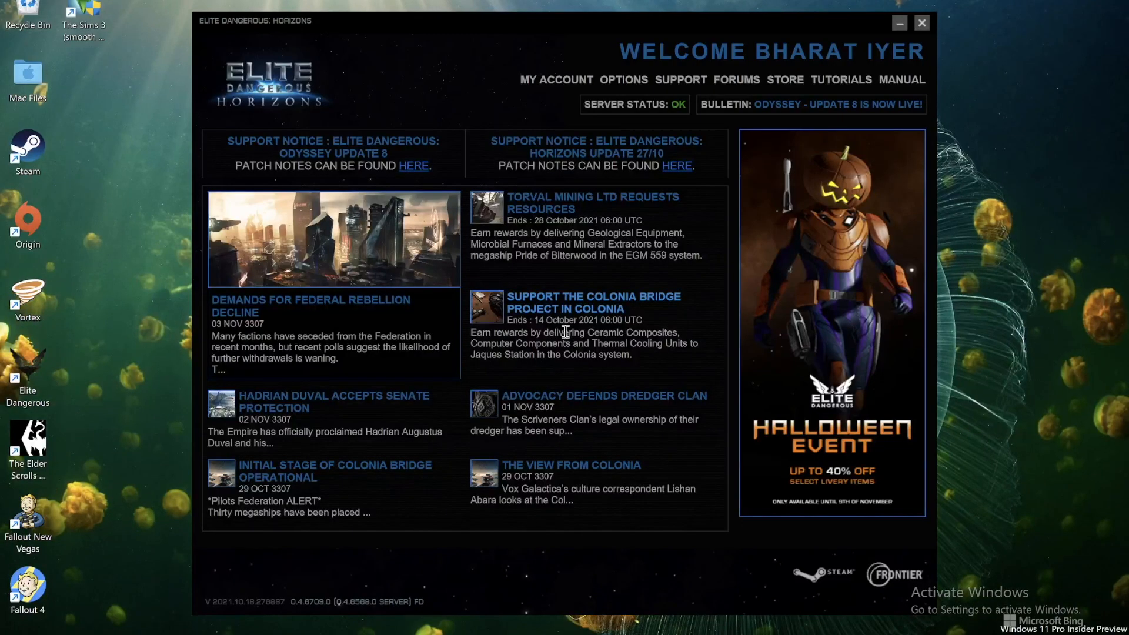
pyautogui.moveTo(873, 62)
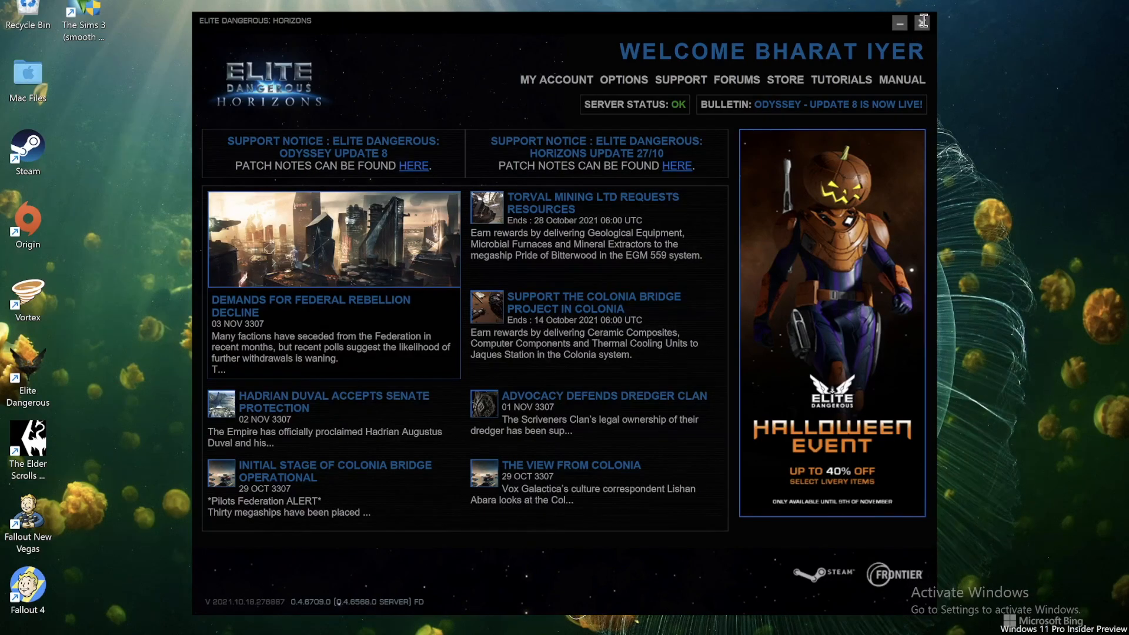
# Close the Elite Dangerous launcher window, returning to the Windows desktop.
pyautogui.click(921, 20)
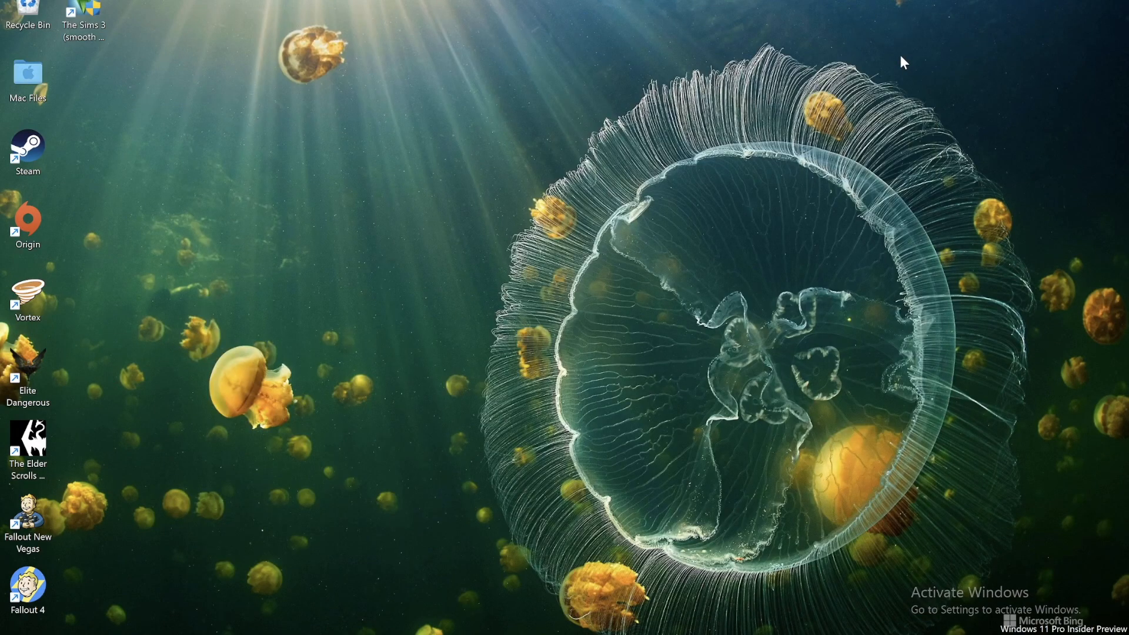